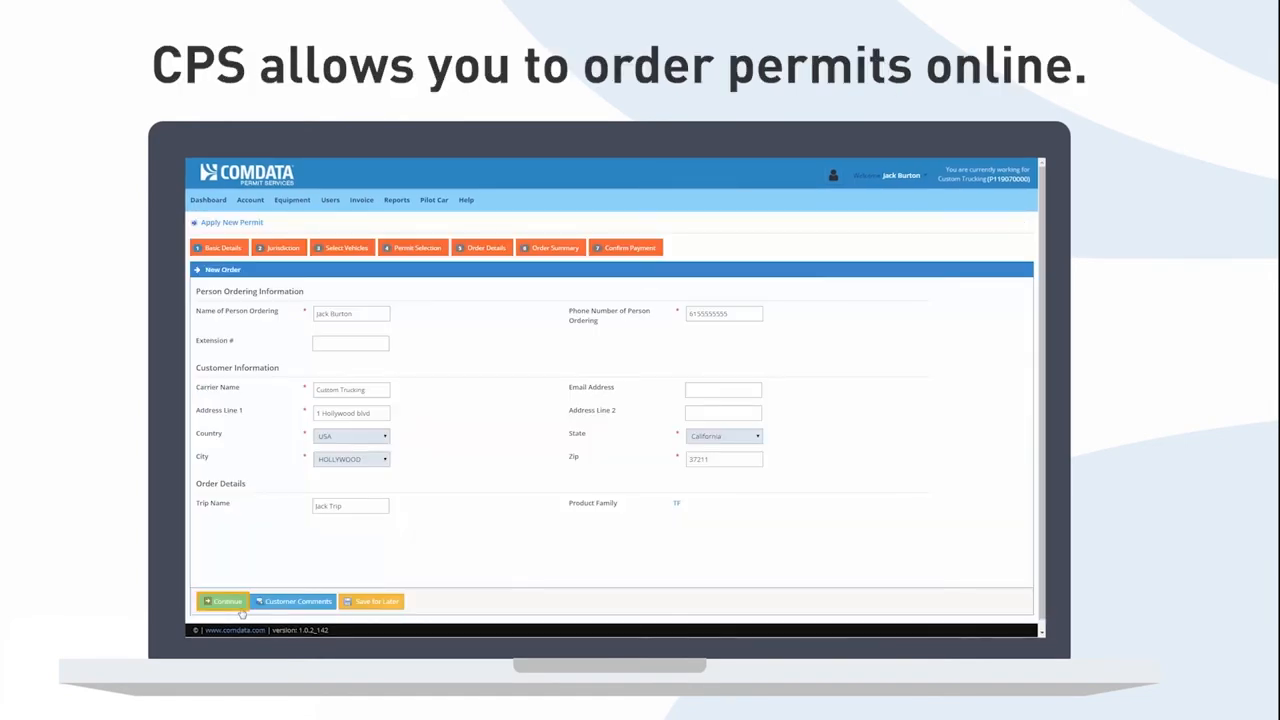
Load the Comdata permits web address in the browser to reach the CPS sign-in page.
click(224, 600)
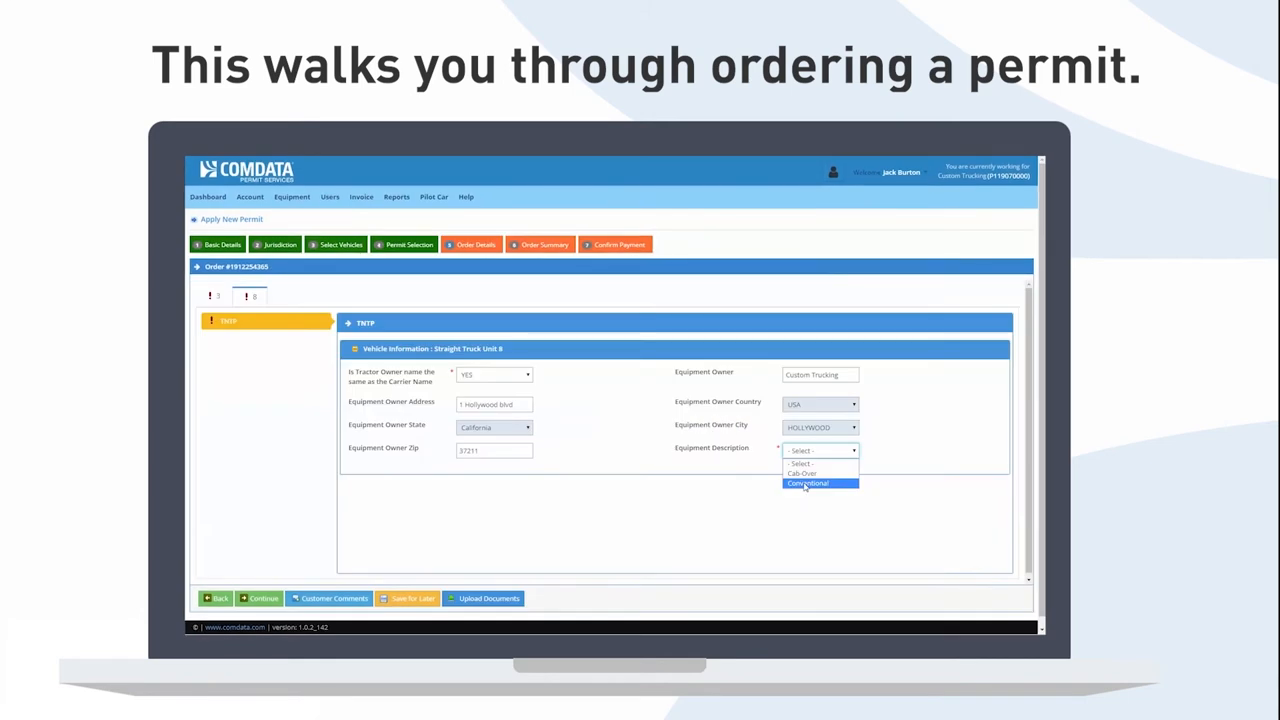
click(260, 598)
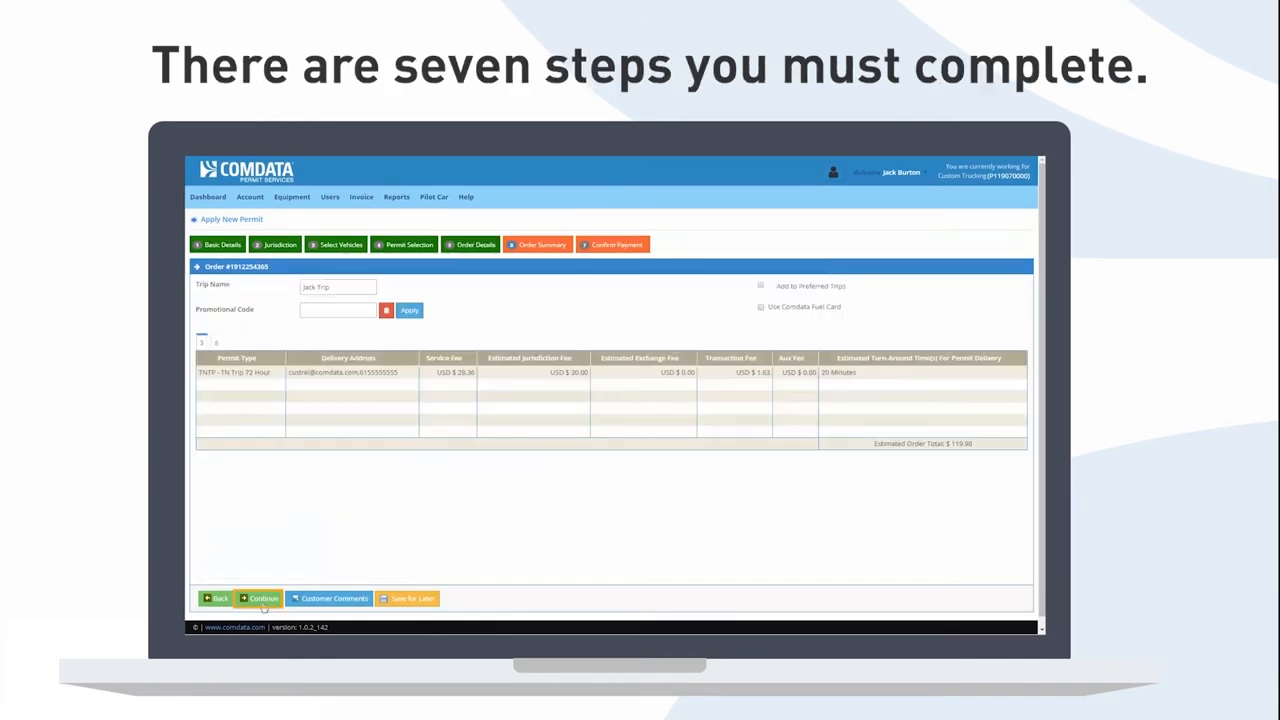
click(262, 598)
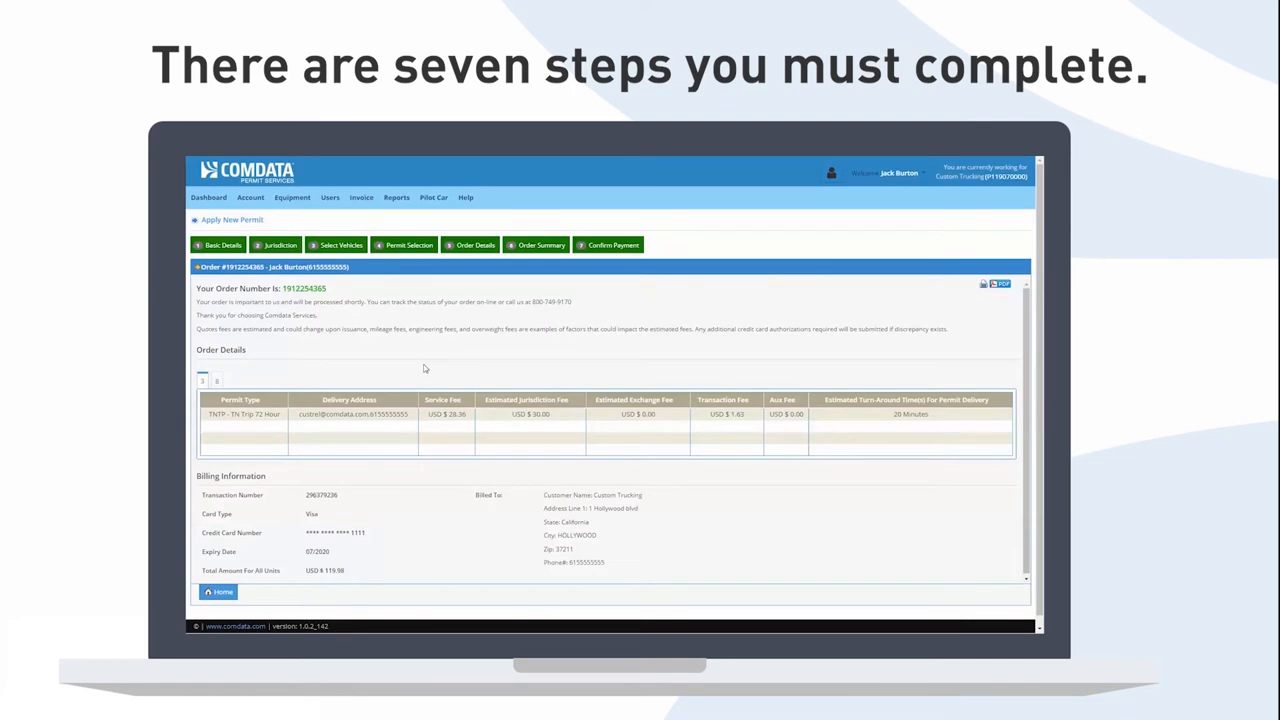
text(permits.comda)
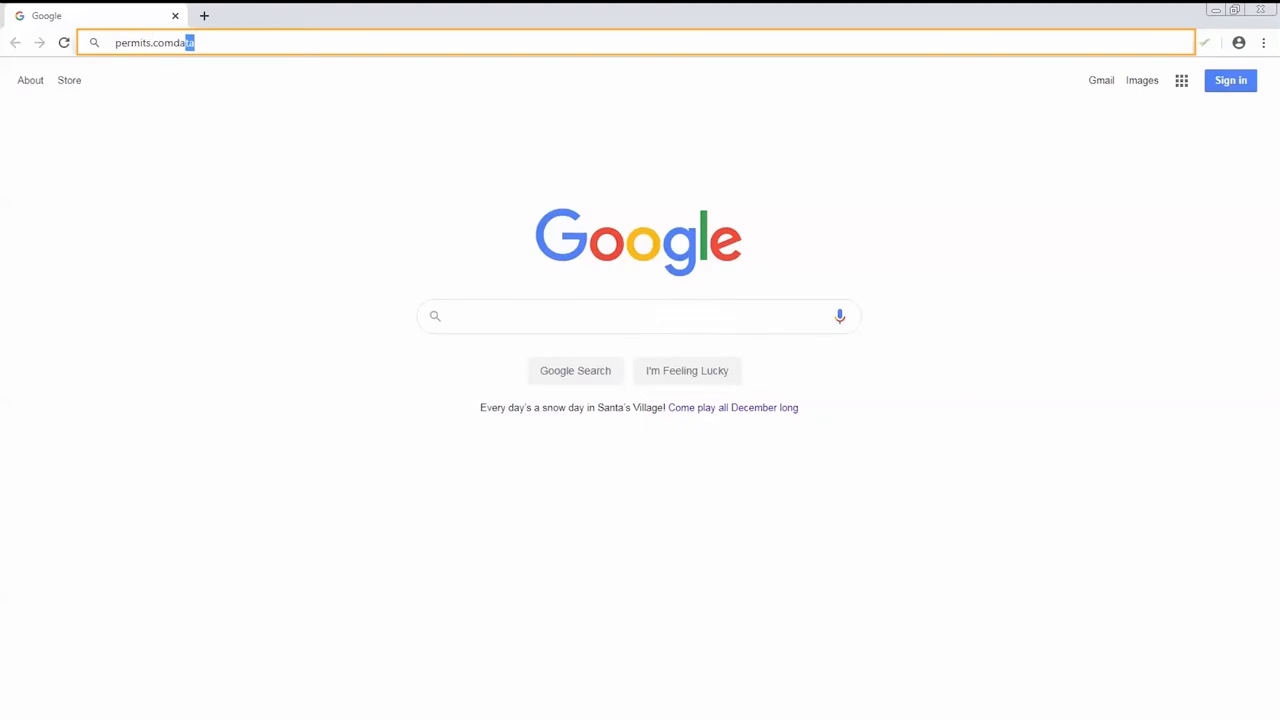
key(Enter)
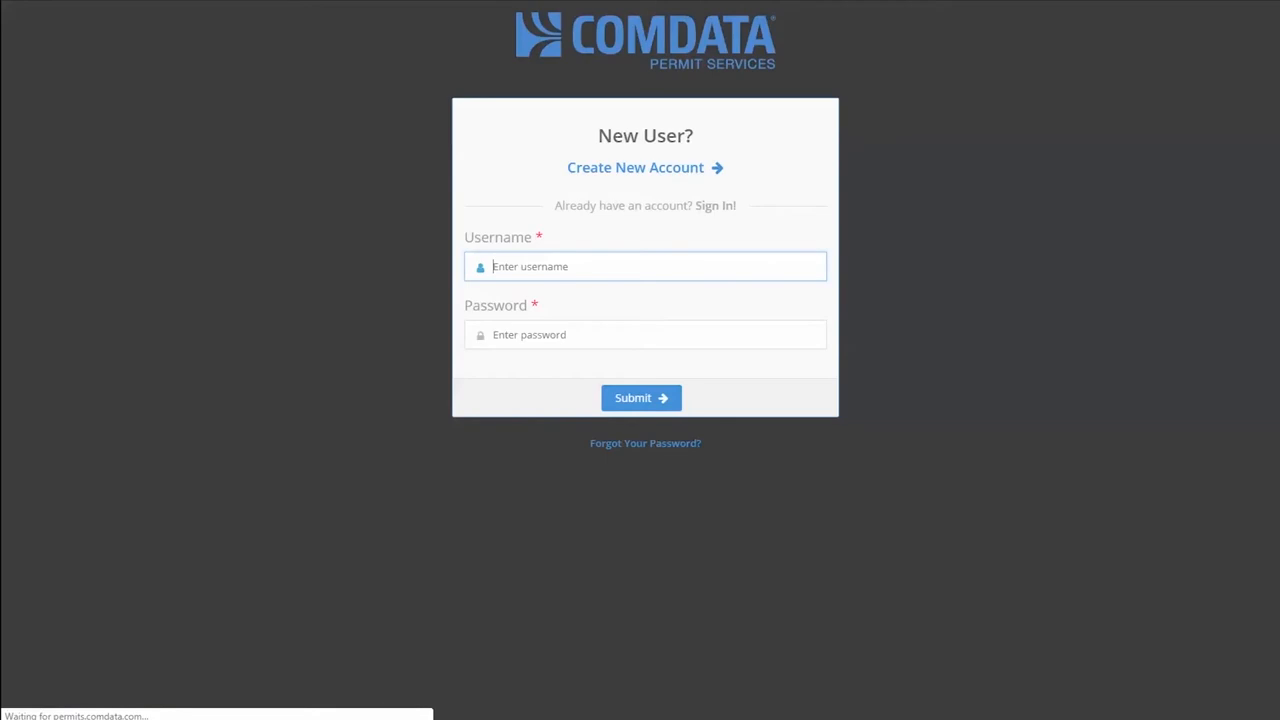
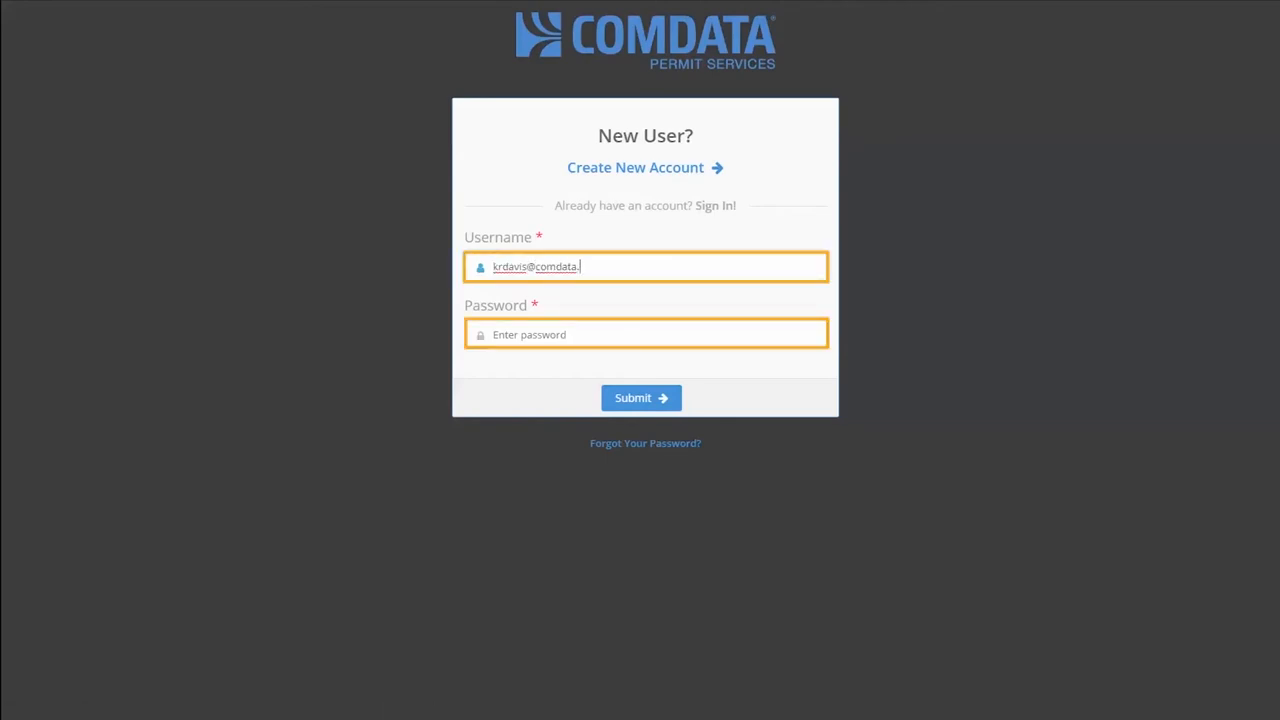
click(640, 398)
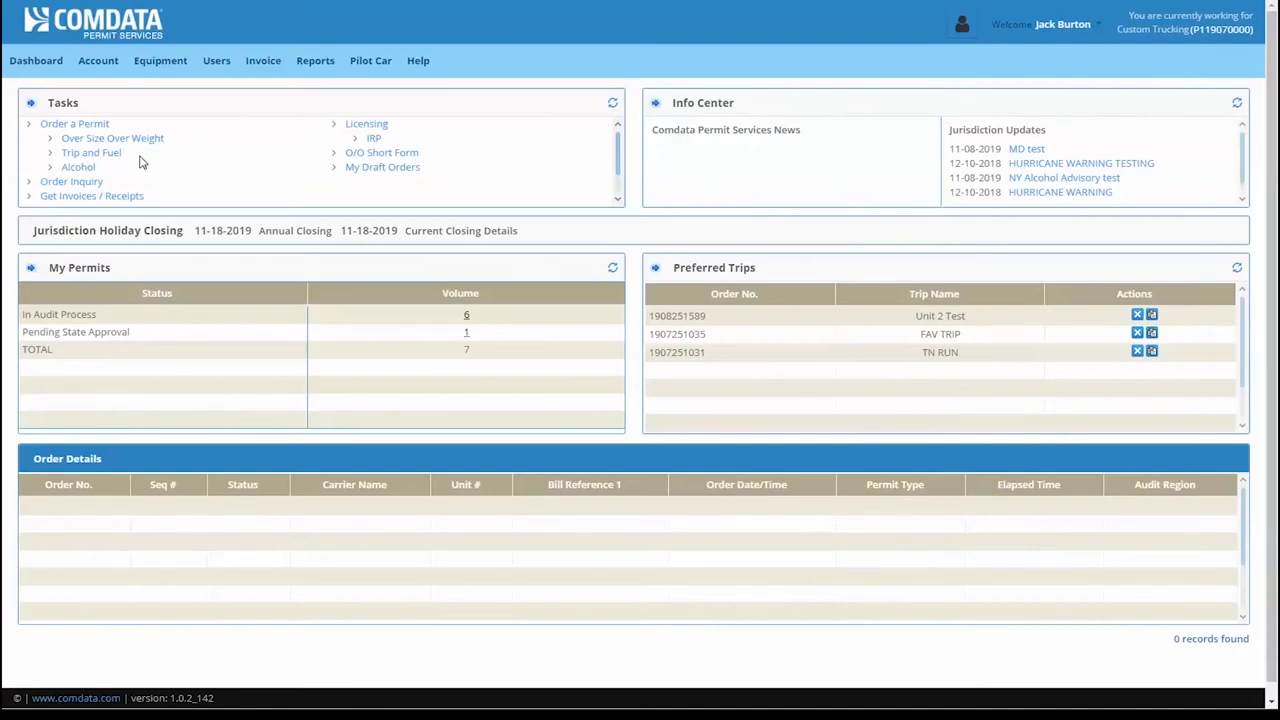
mouse_move(92, 152)
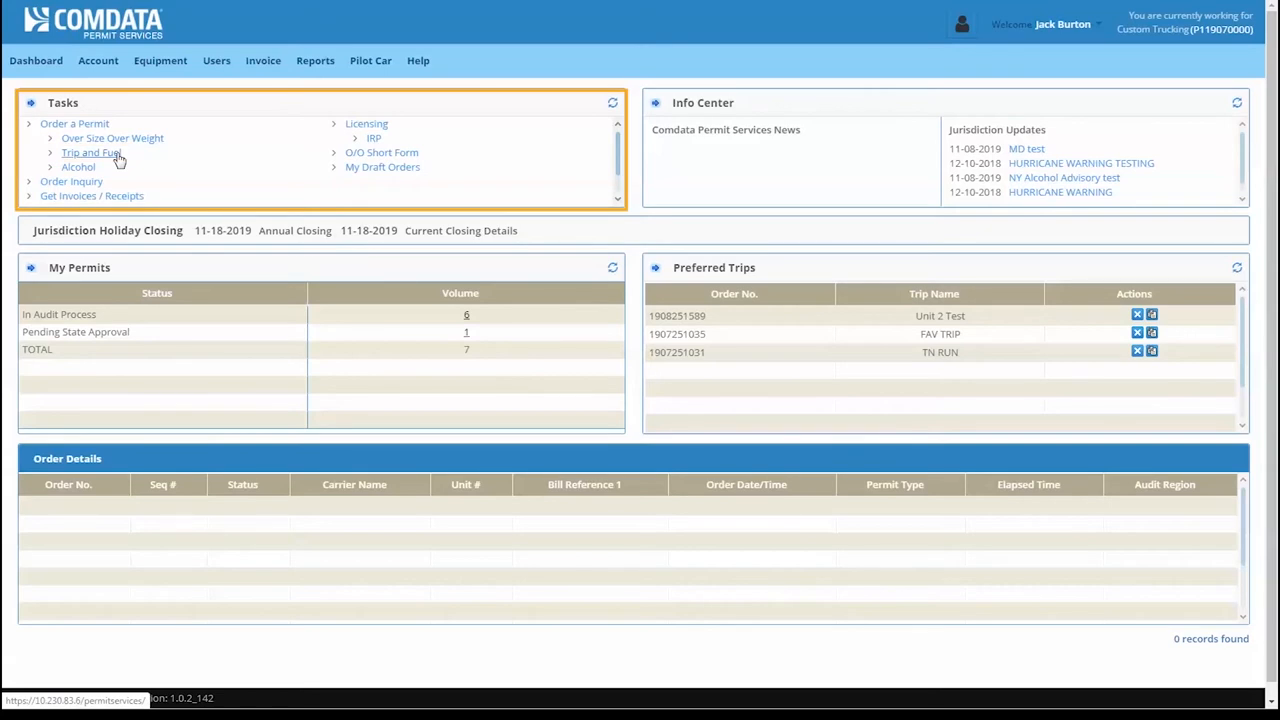
click(92, 152)
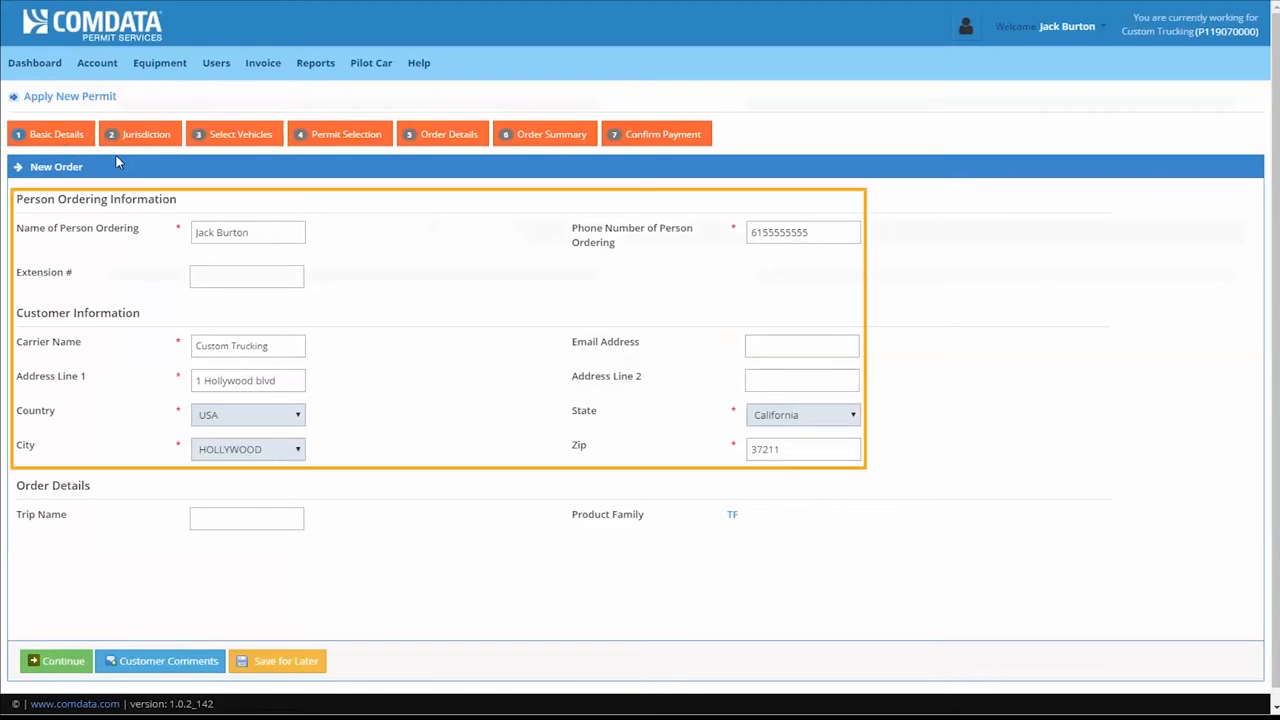
Enter trip name 'Ja', save the basic details and acknowledge the generated order number.
click(246, 516)
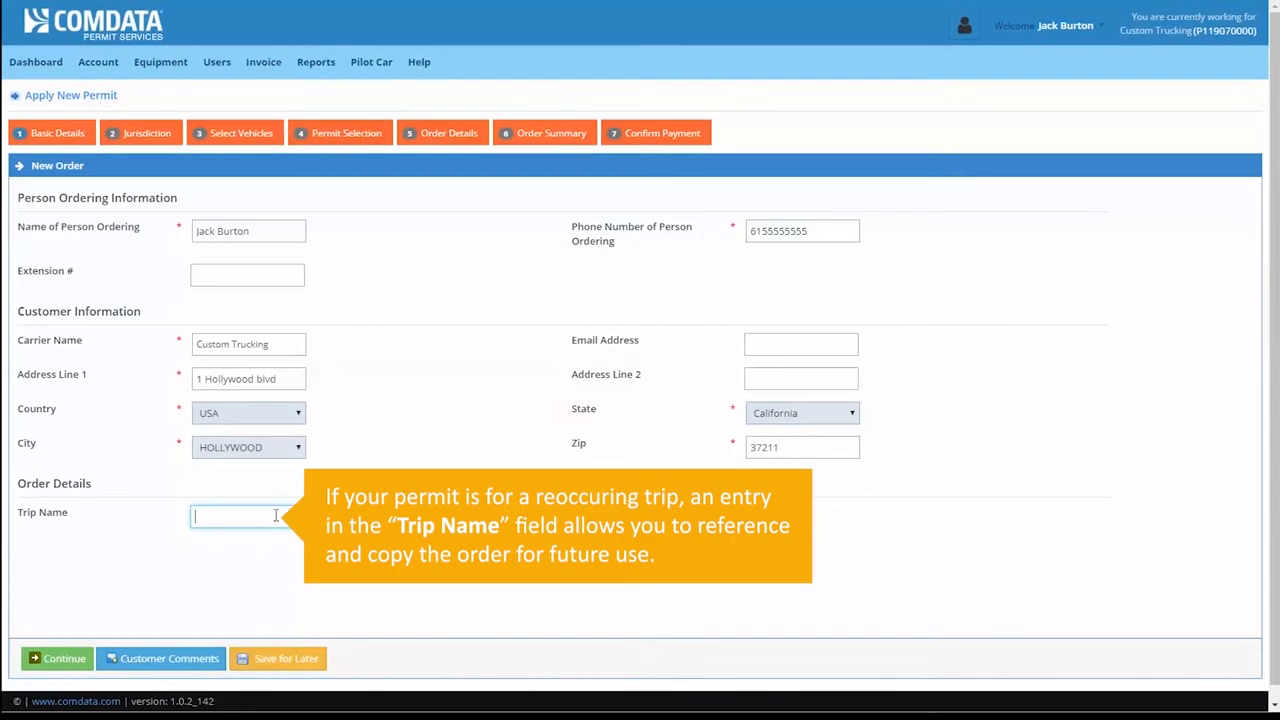
text(Jack Trip)
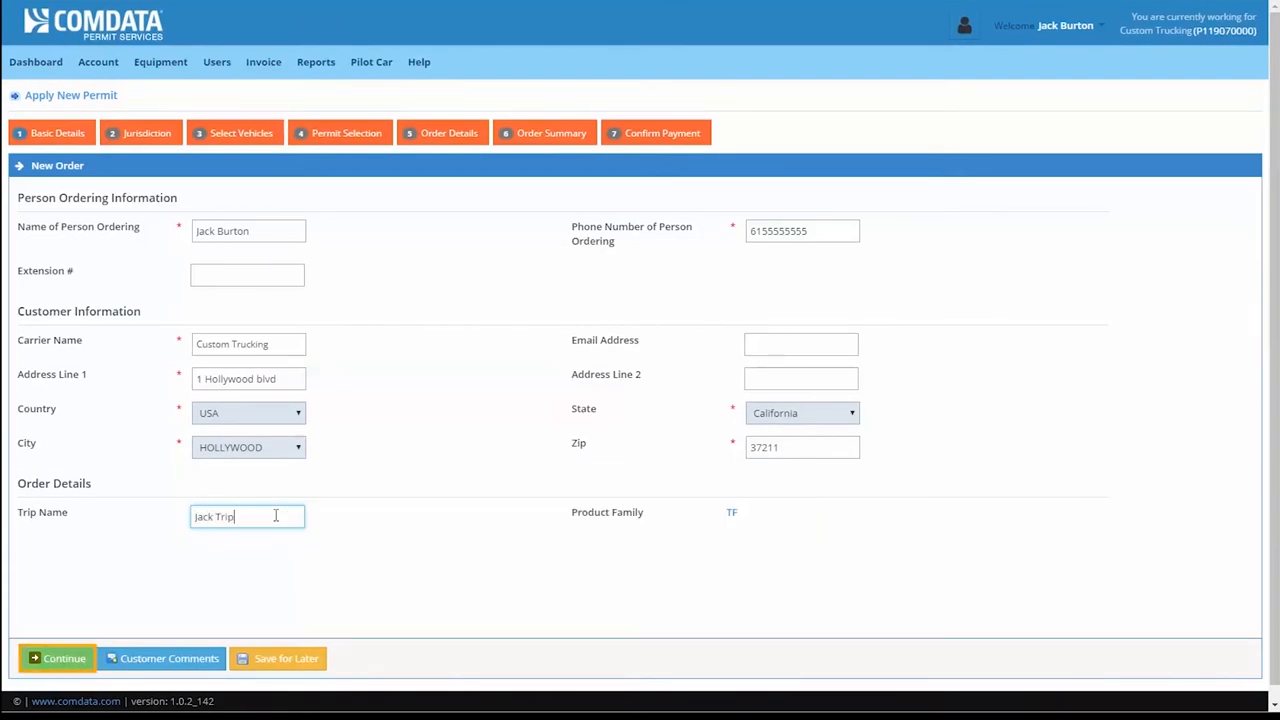
click(56, 658)
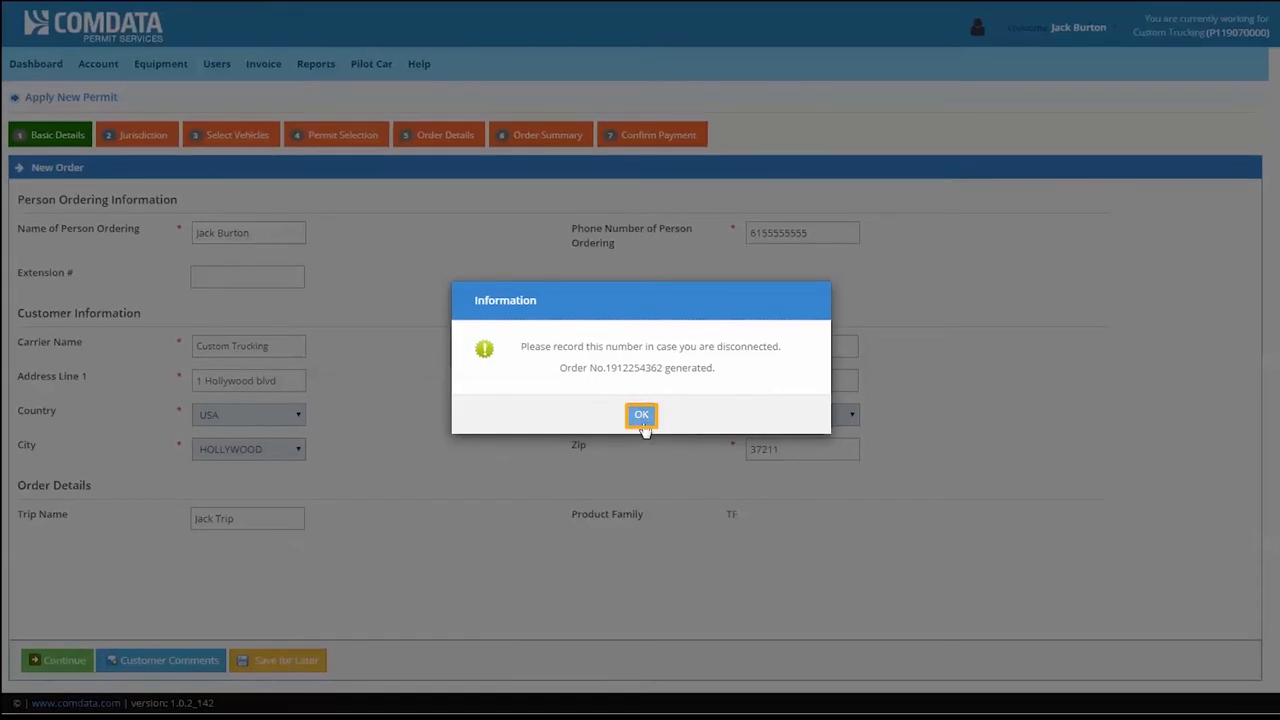
click(640, 414)
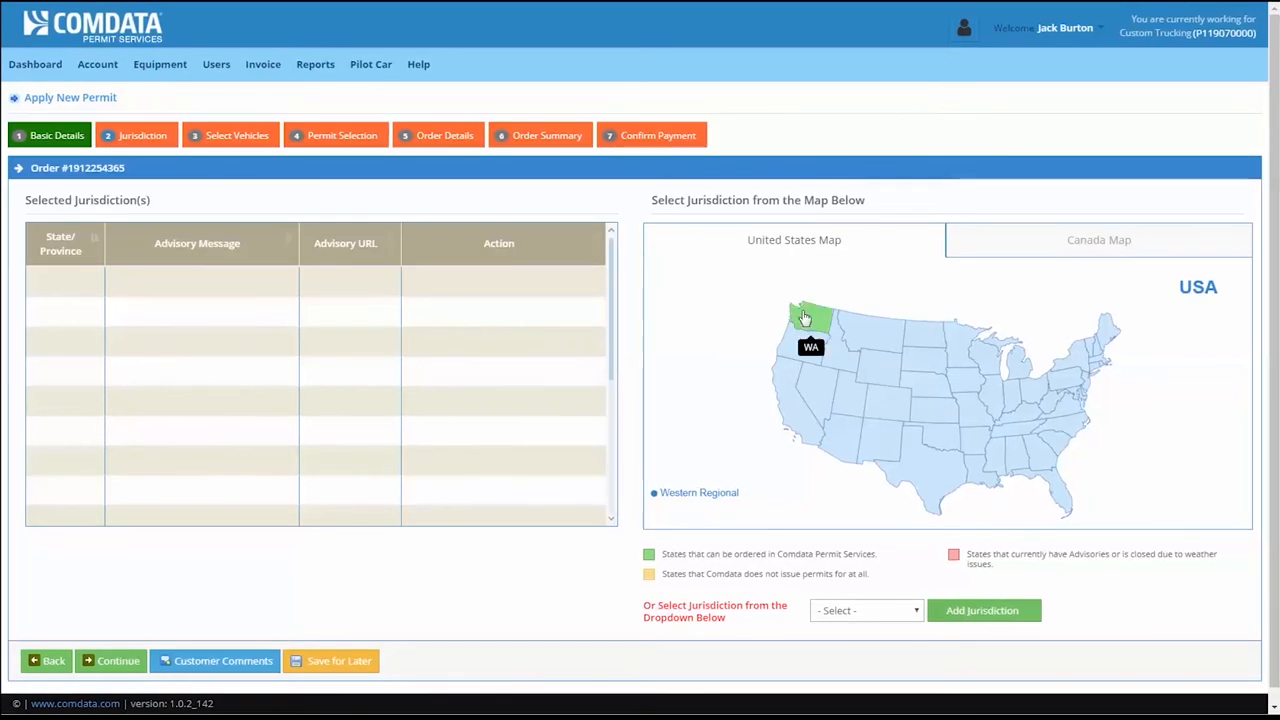
mouse_move(880, 370)
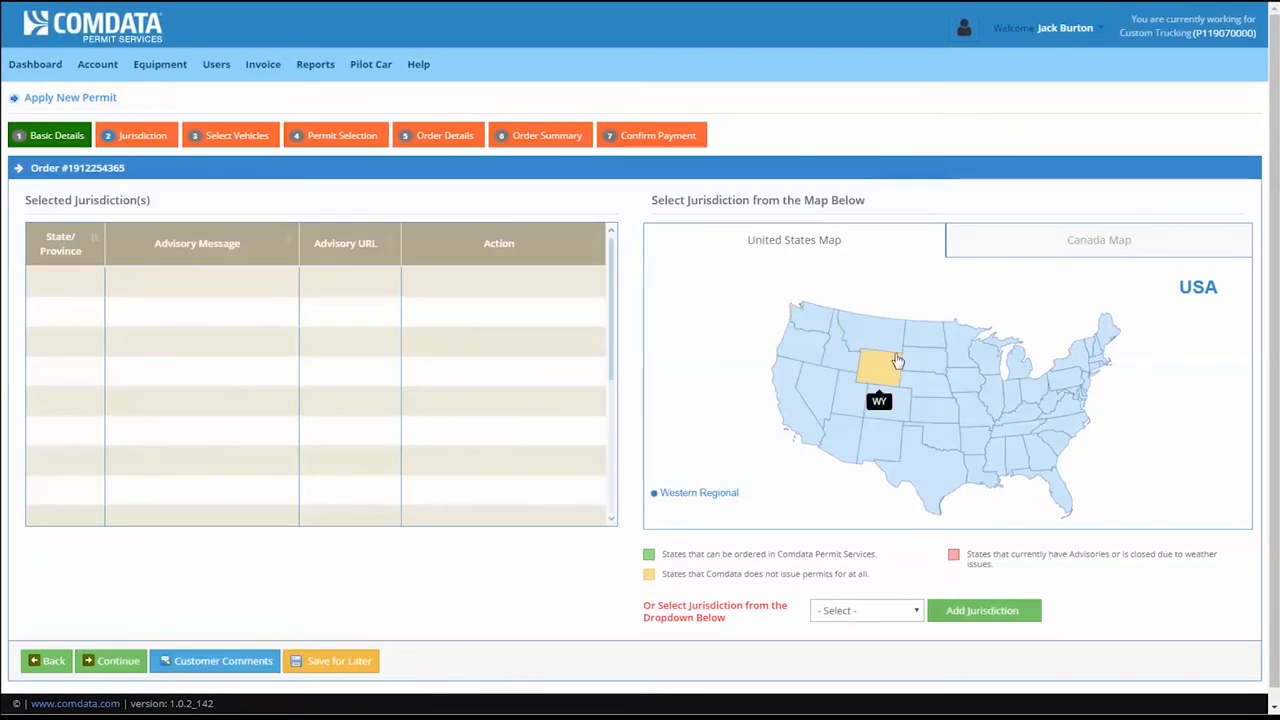
mouse_move(980, 356)
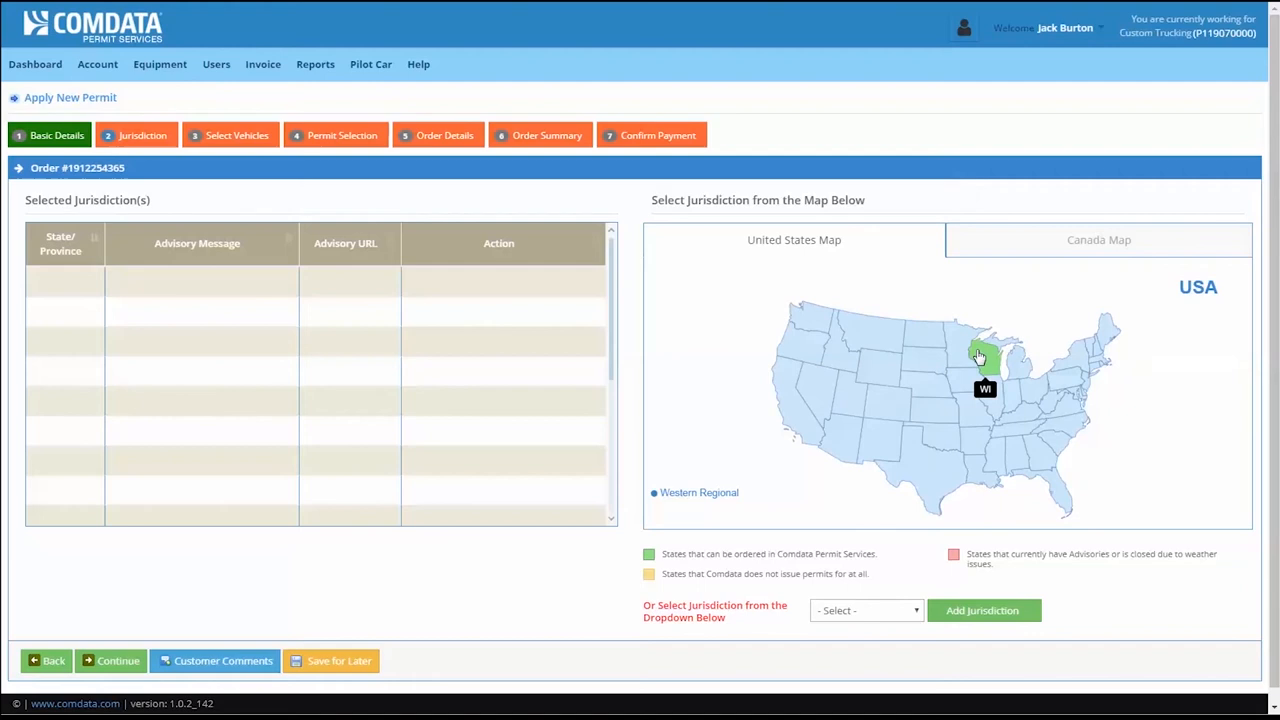
Add Tennessee as the selected jurisdiction and continue to the vehicle details step.
click(1098, 240)
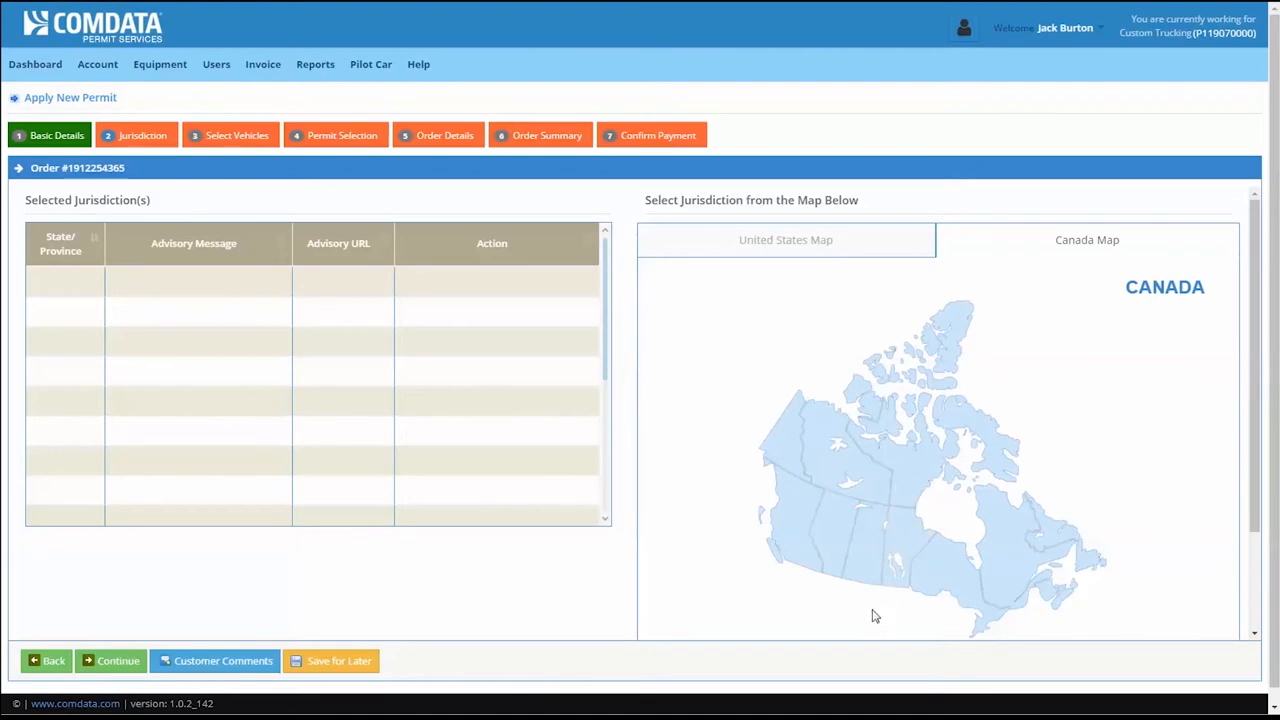
click(856, 616)
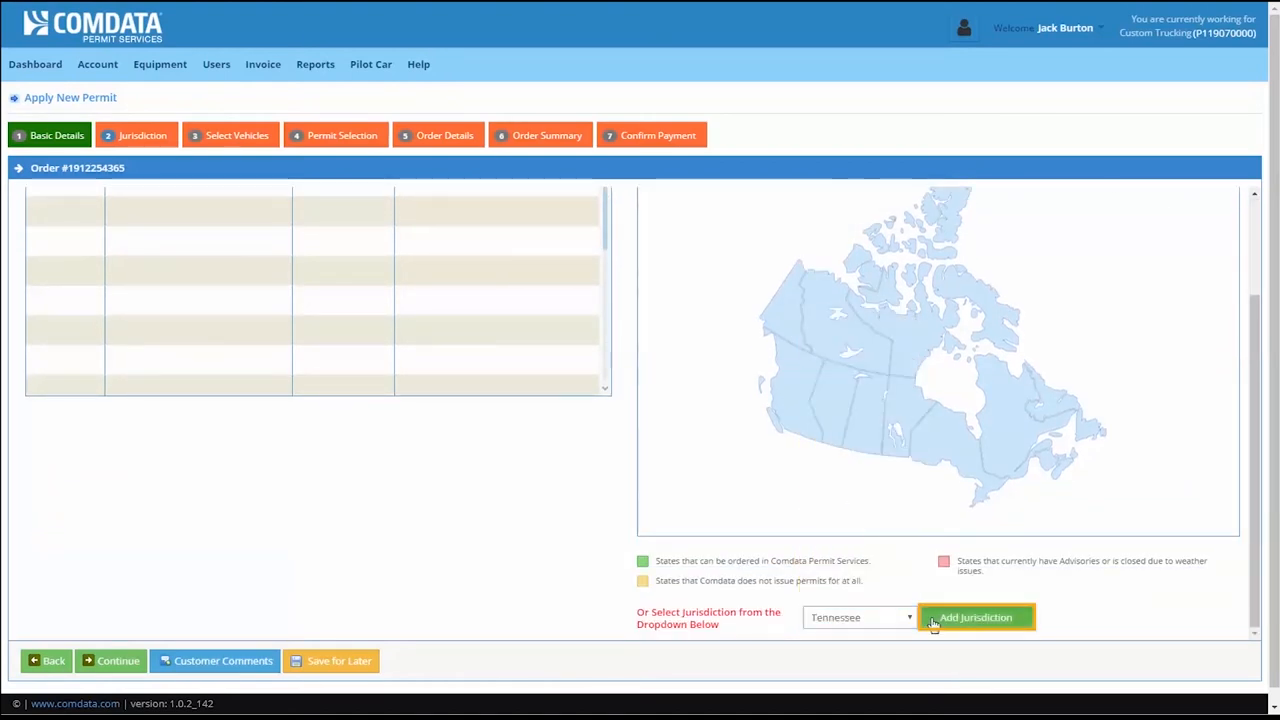
click(976, 616)
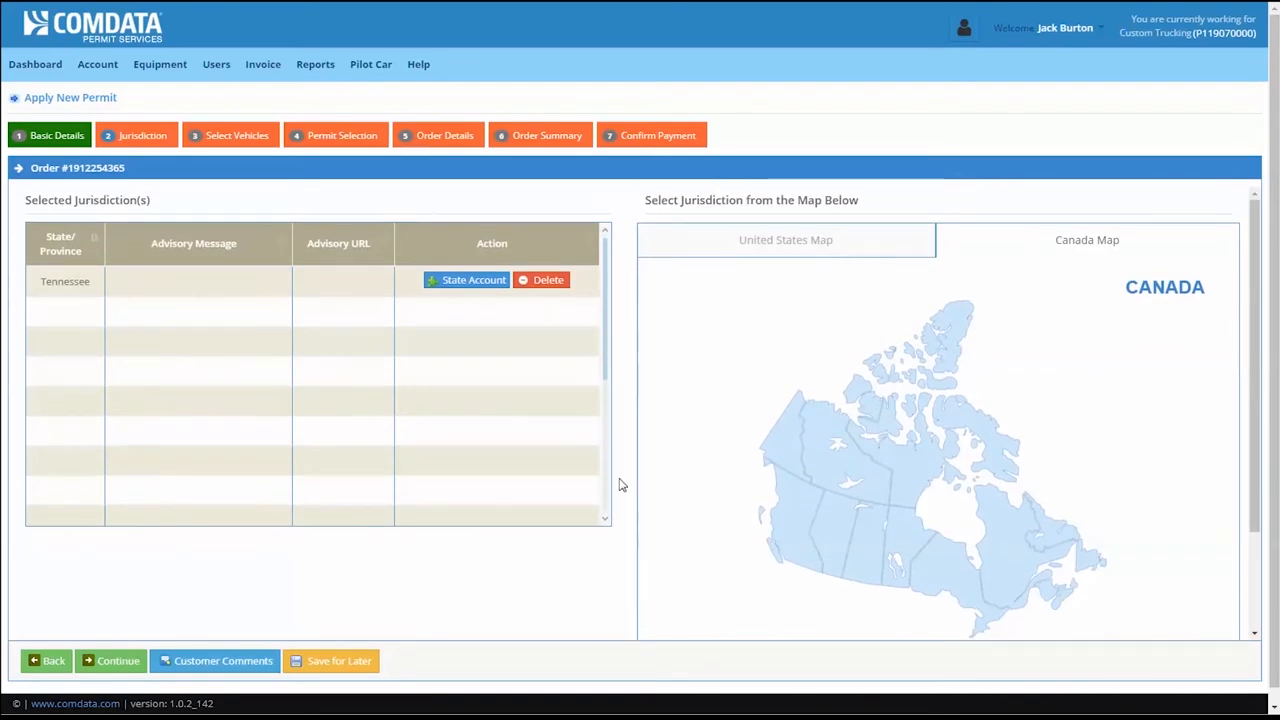
mouse_move(116, 664)
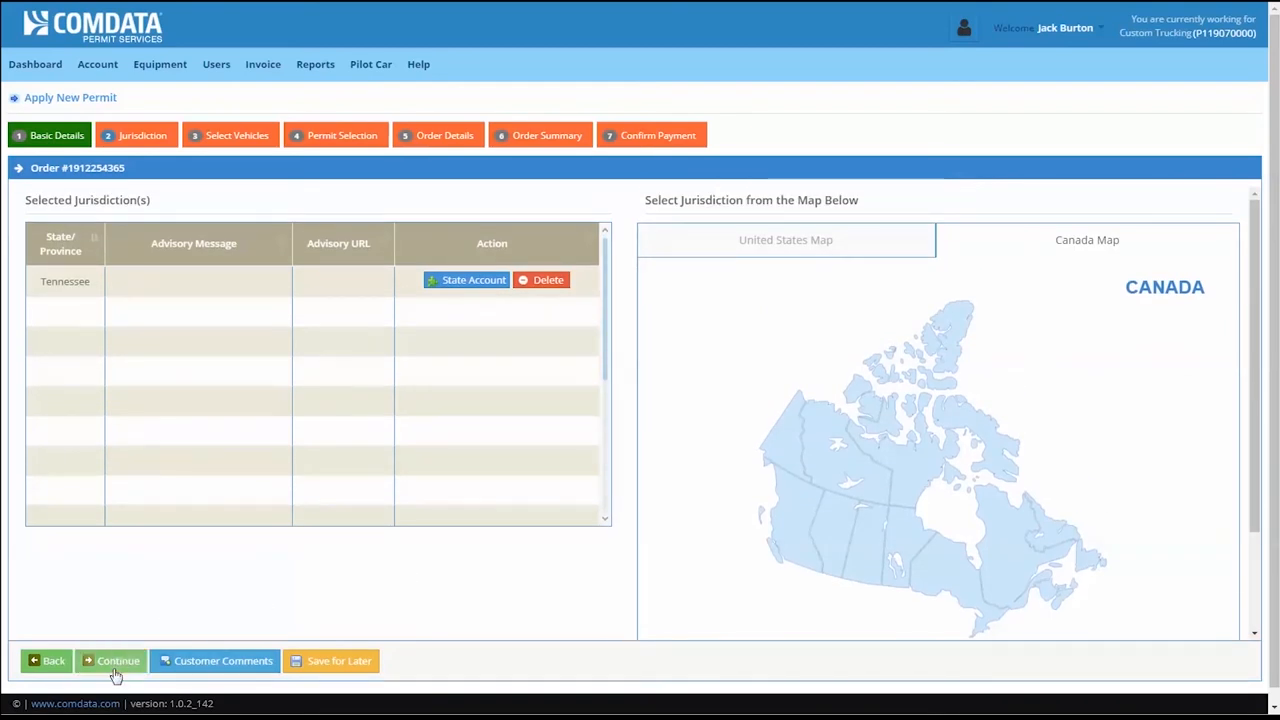
click(116, 660)
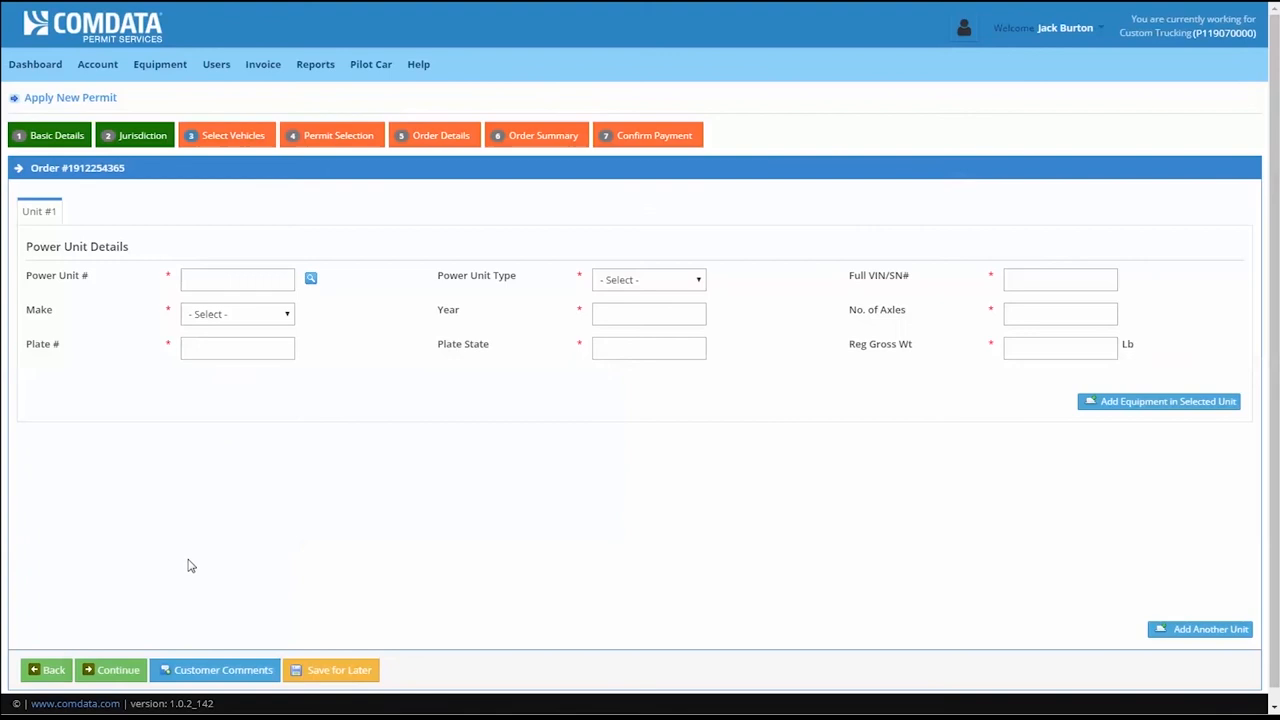
click(236, 312)
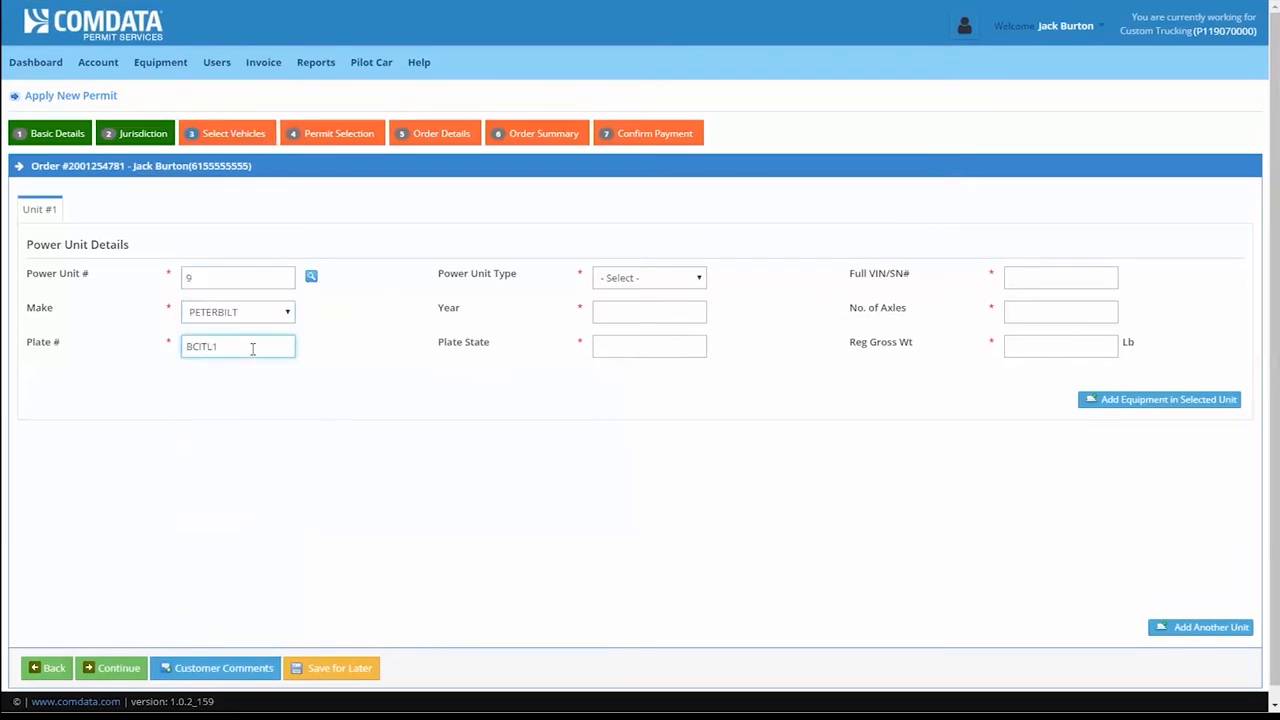
text(TN)
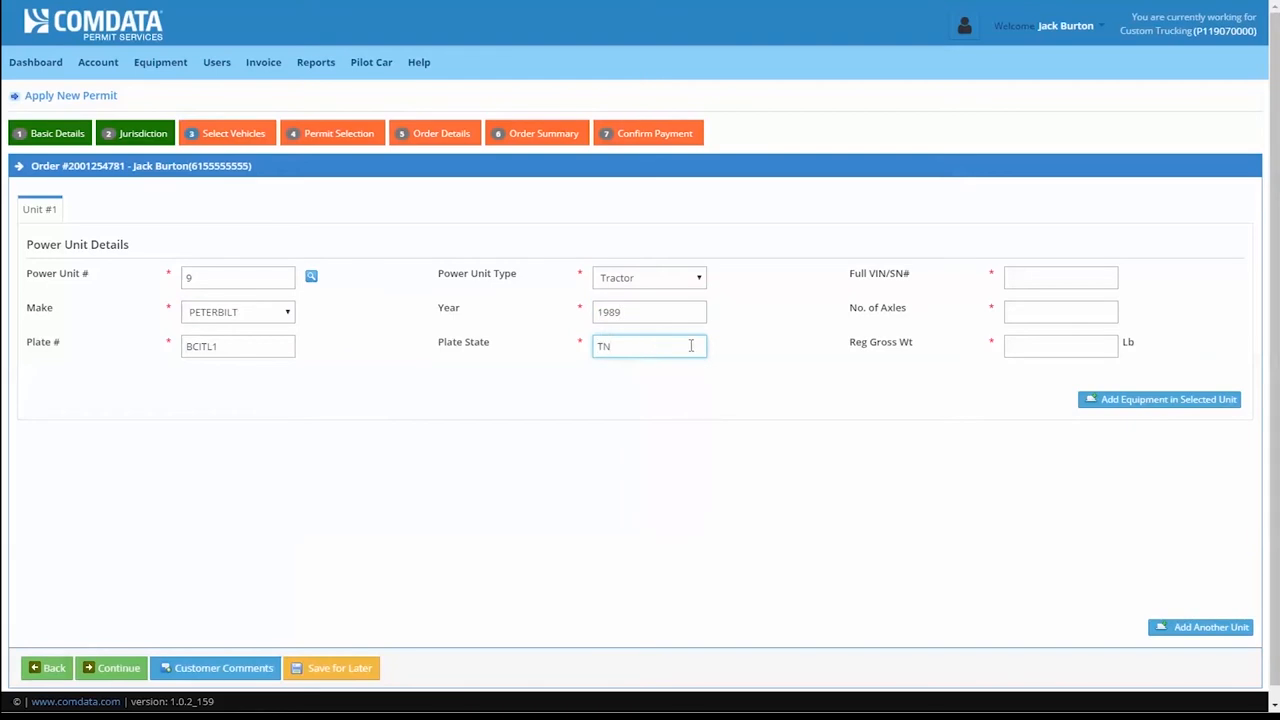
text(ZAMGJ123456789012)
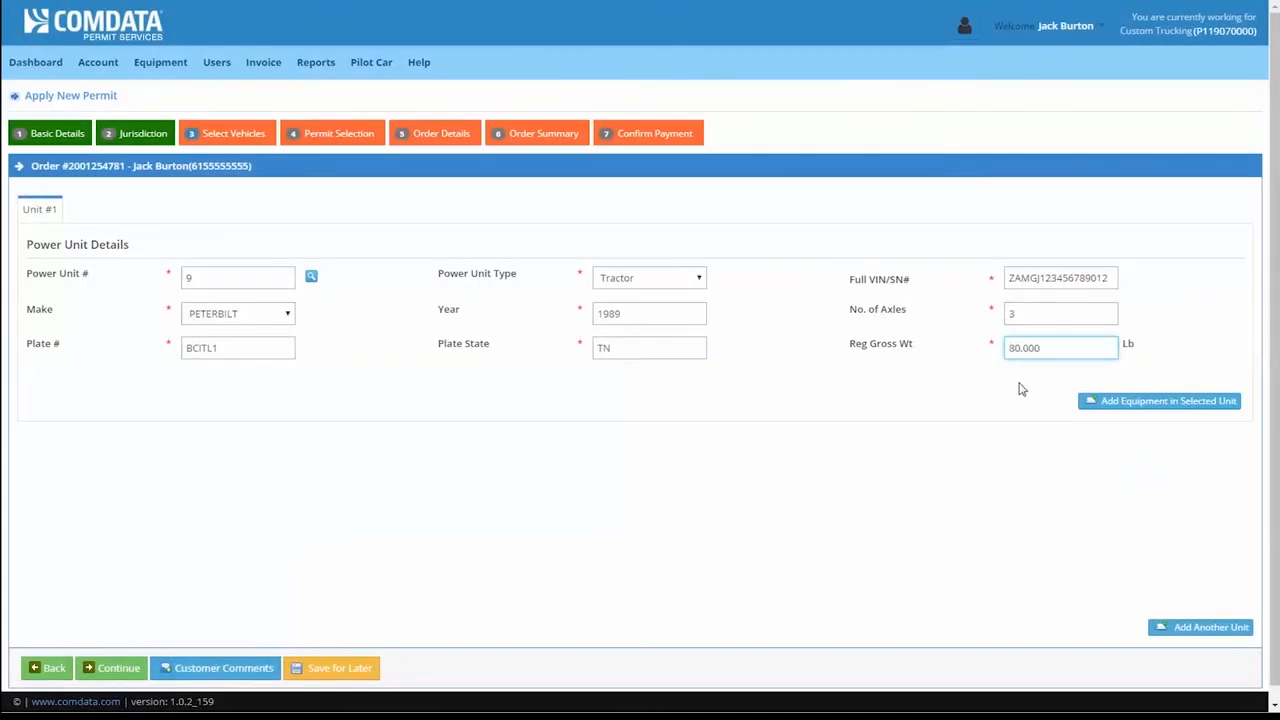
click(1160, 400)
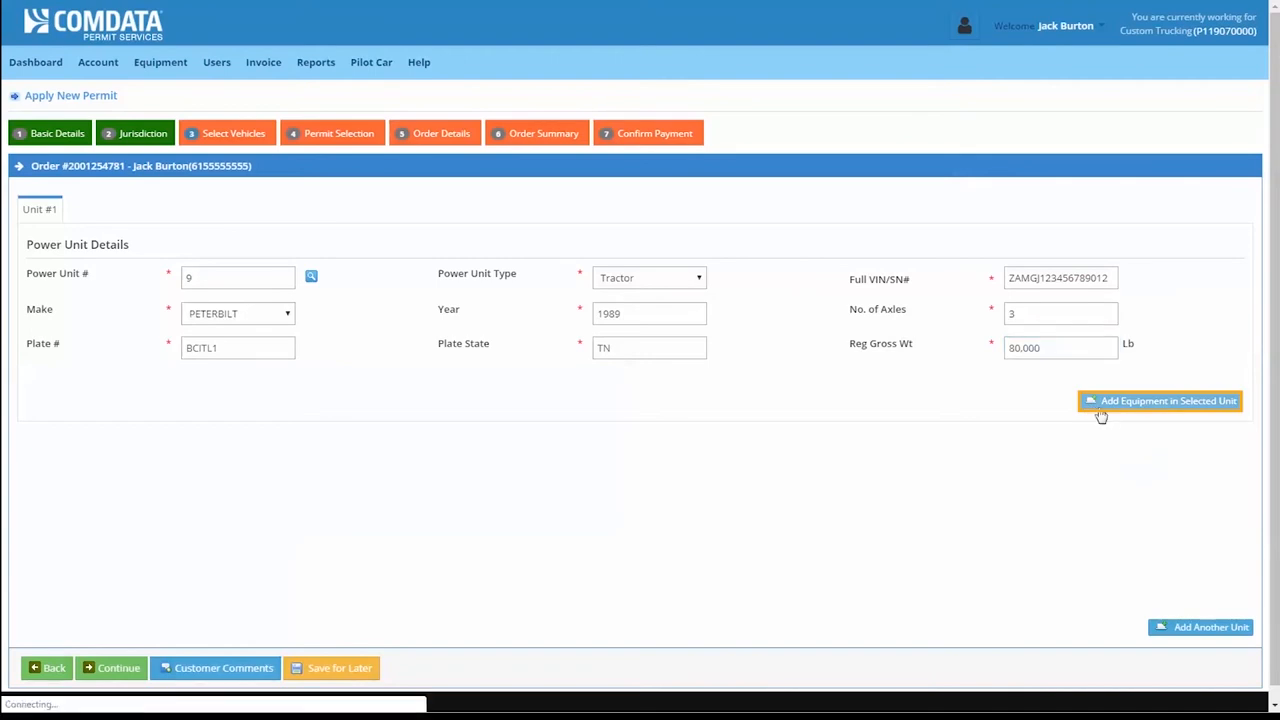
click(1160, 400)
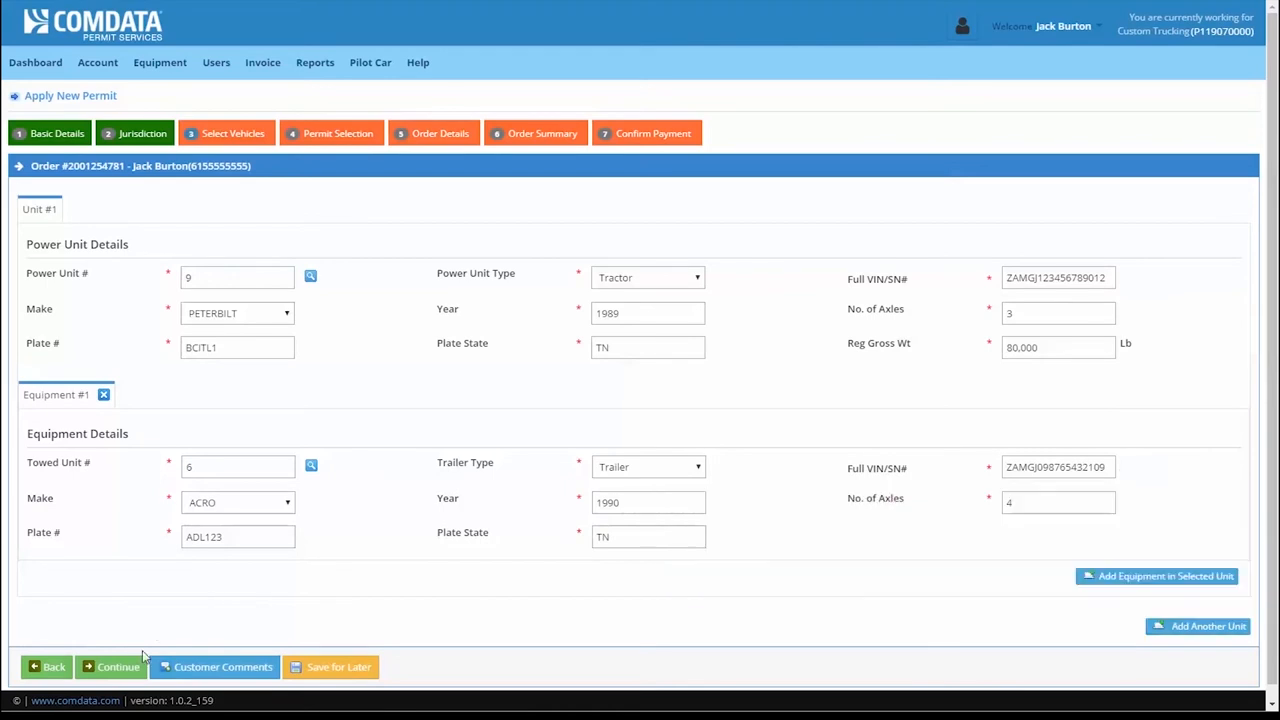
click(112, 668)
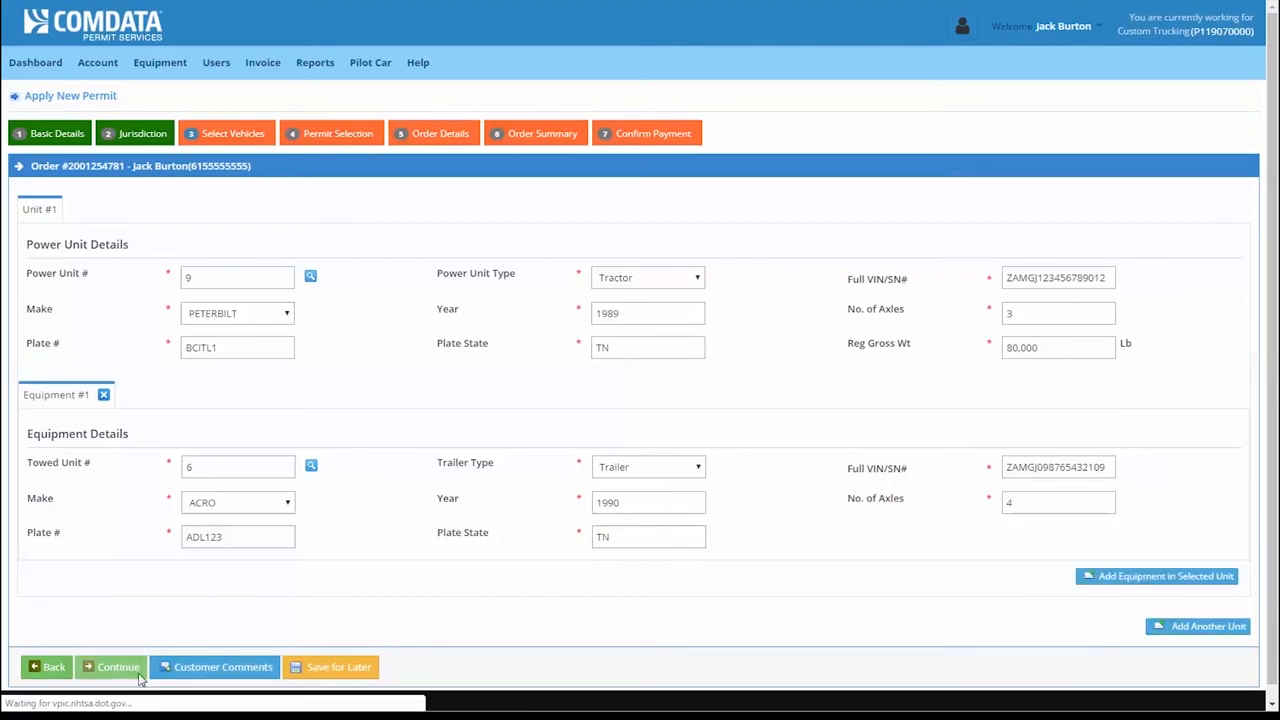
Choose the TN Trip 72 Hour permit type for the order.
click(116, 666)
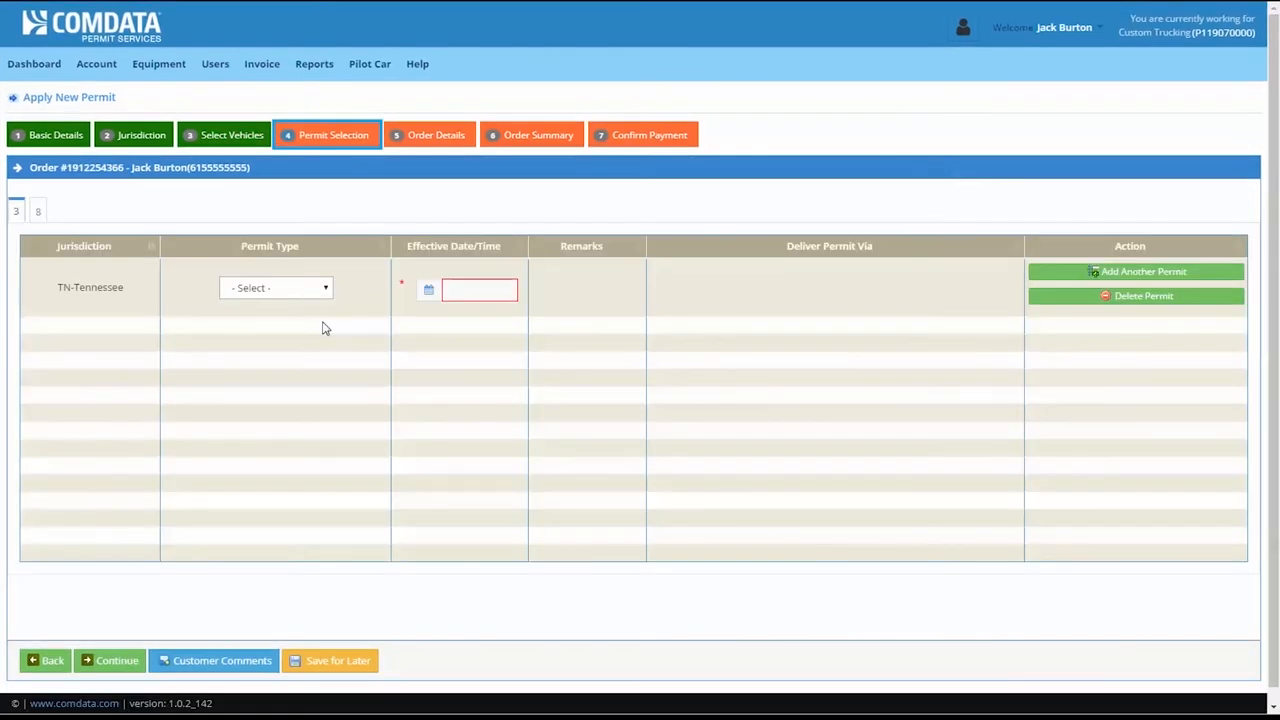
click(276, 288)
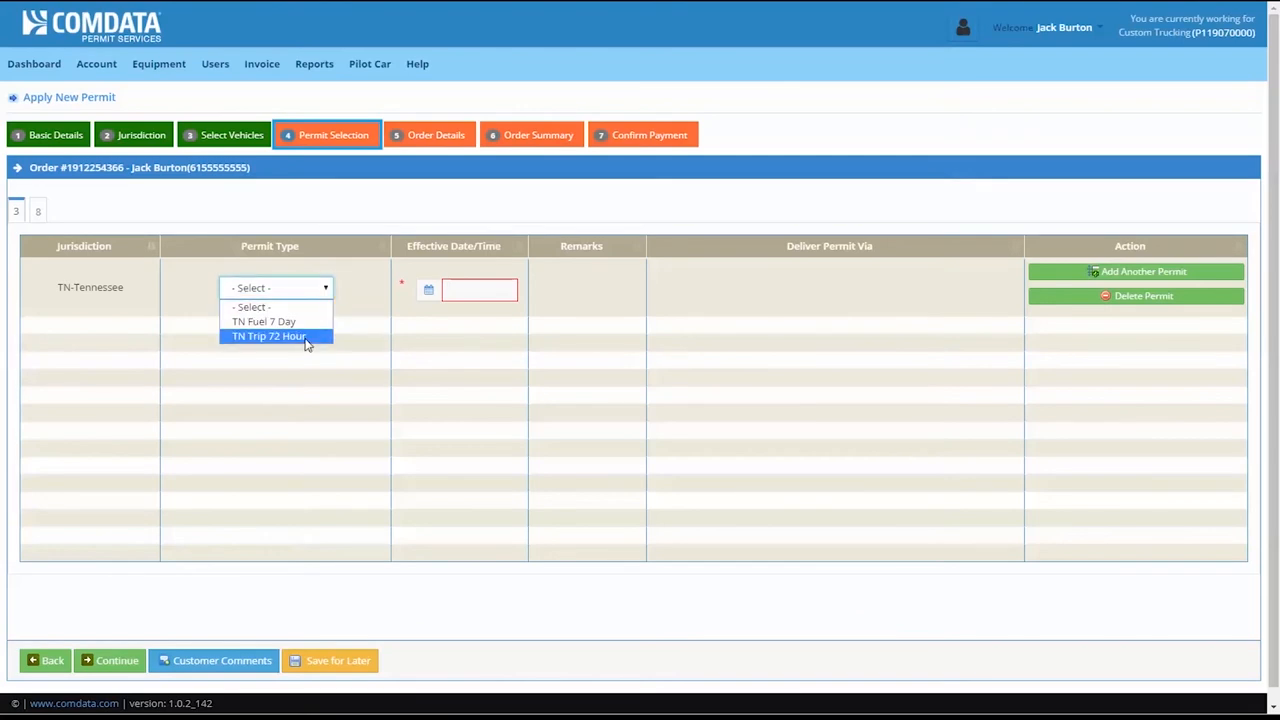
click(268, 336)
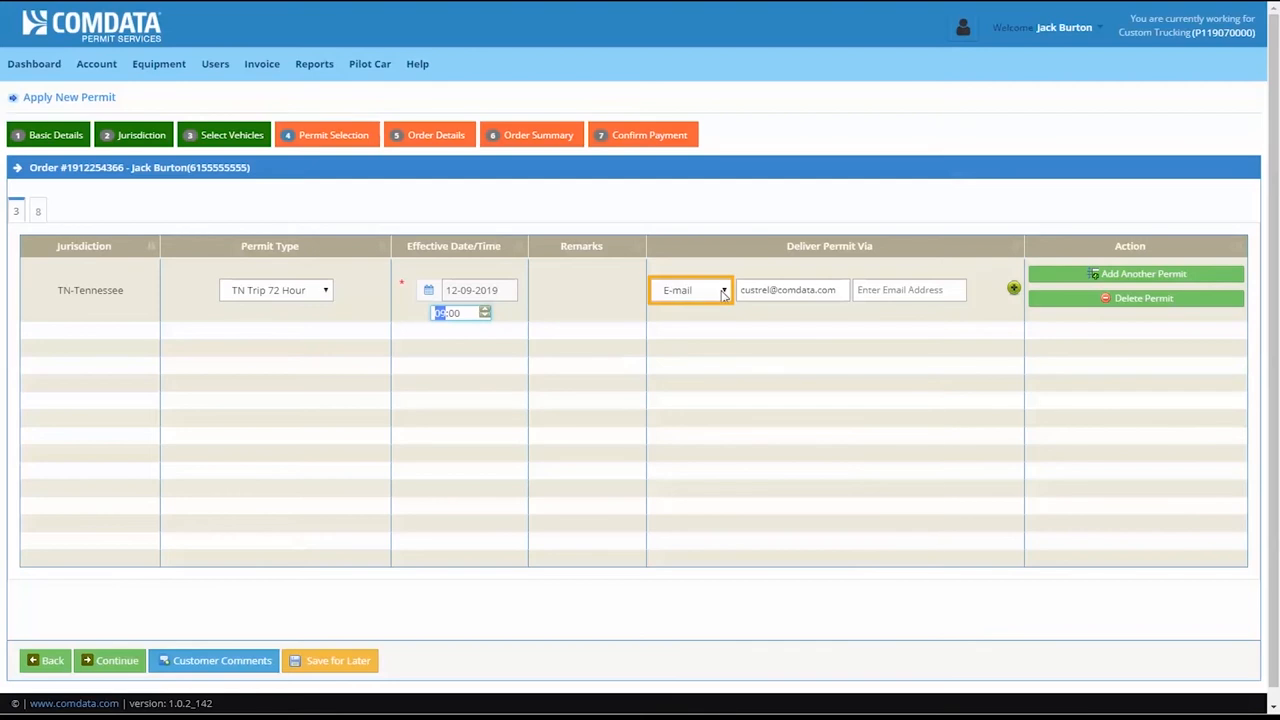
Set permit delivery to E-mail and proceed to the order details step.
click(690, 288)
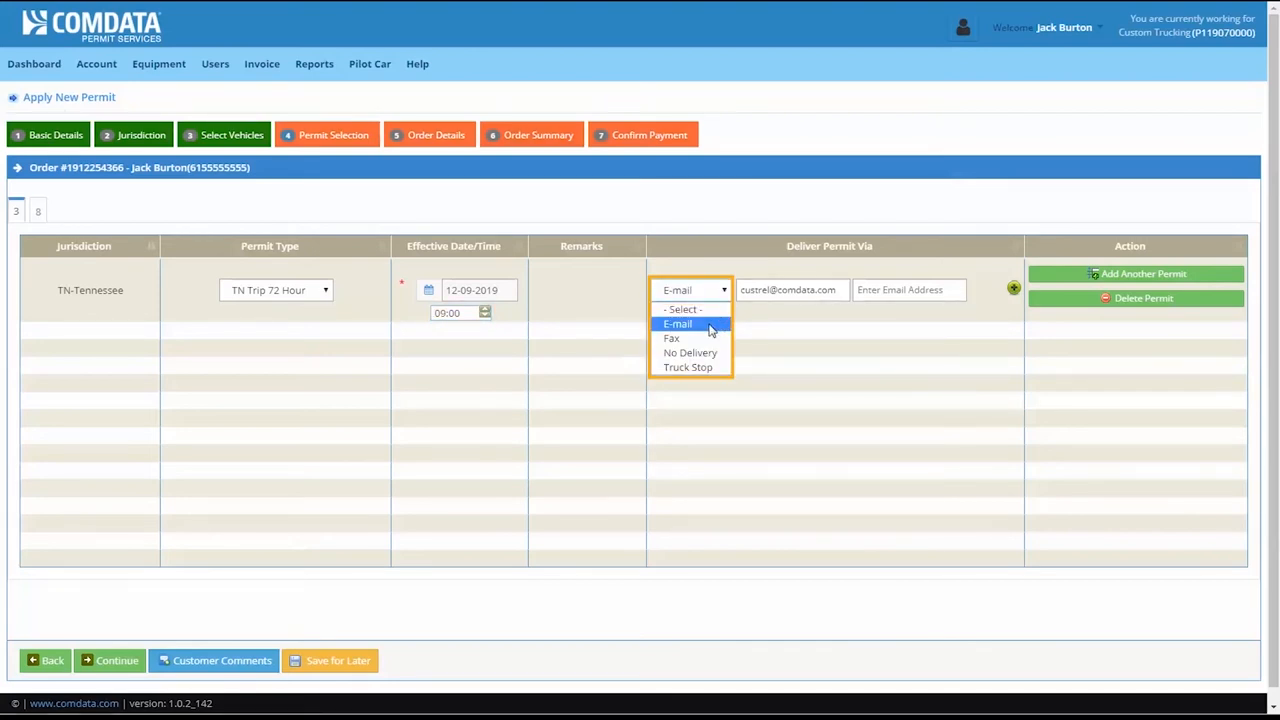
click(678, 324)
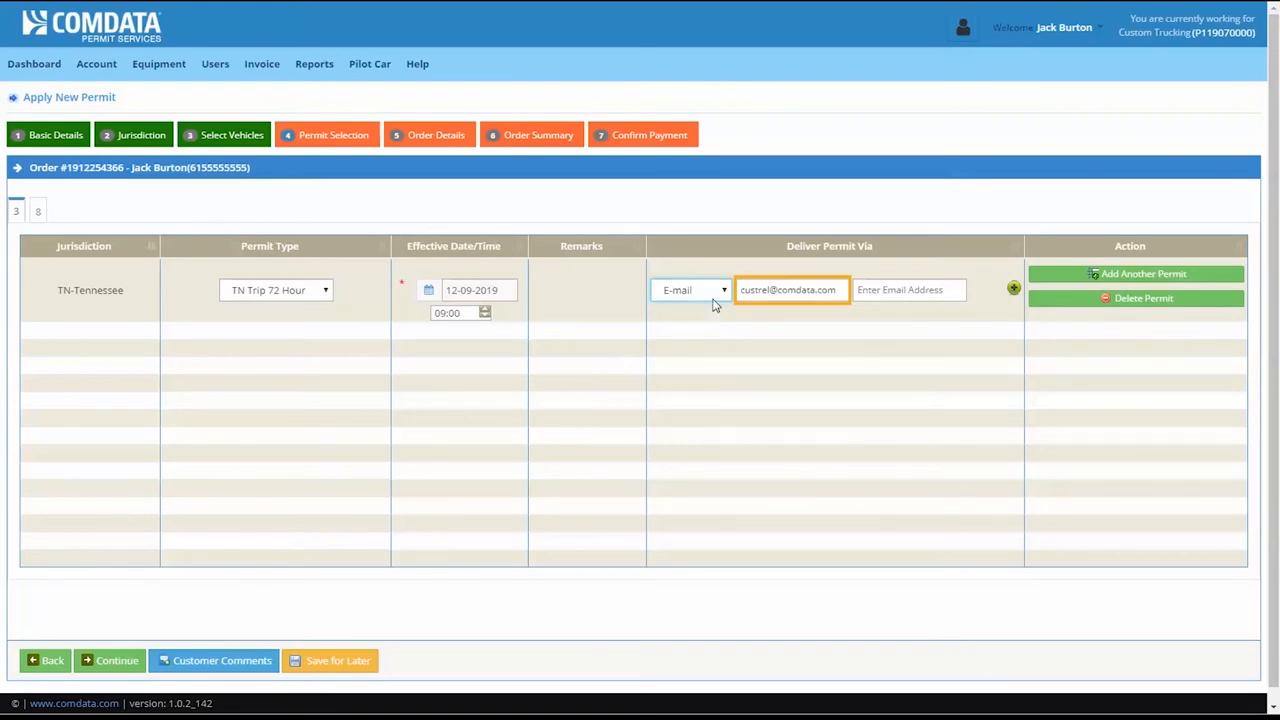
click(690, 288)
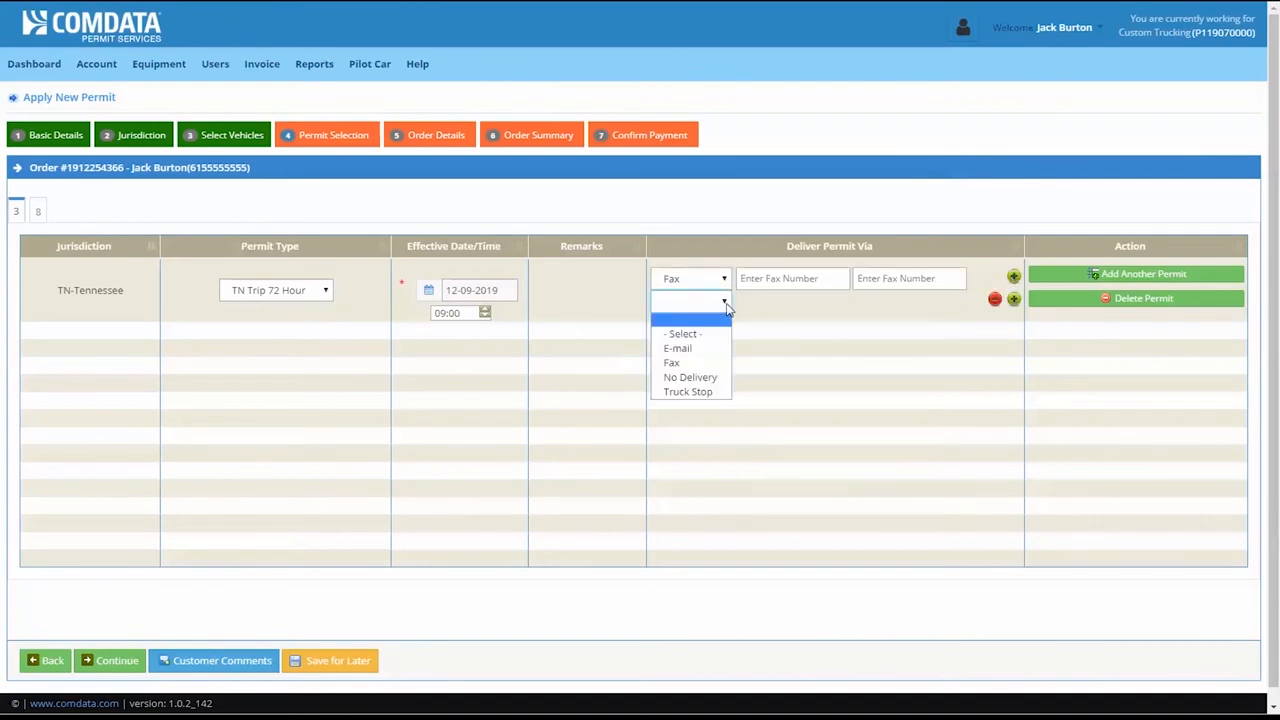
click(676, 348)
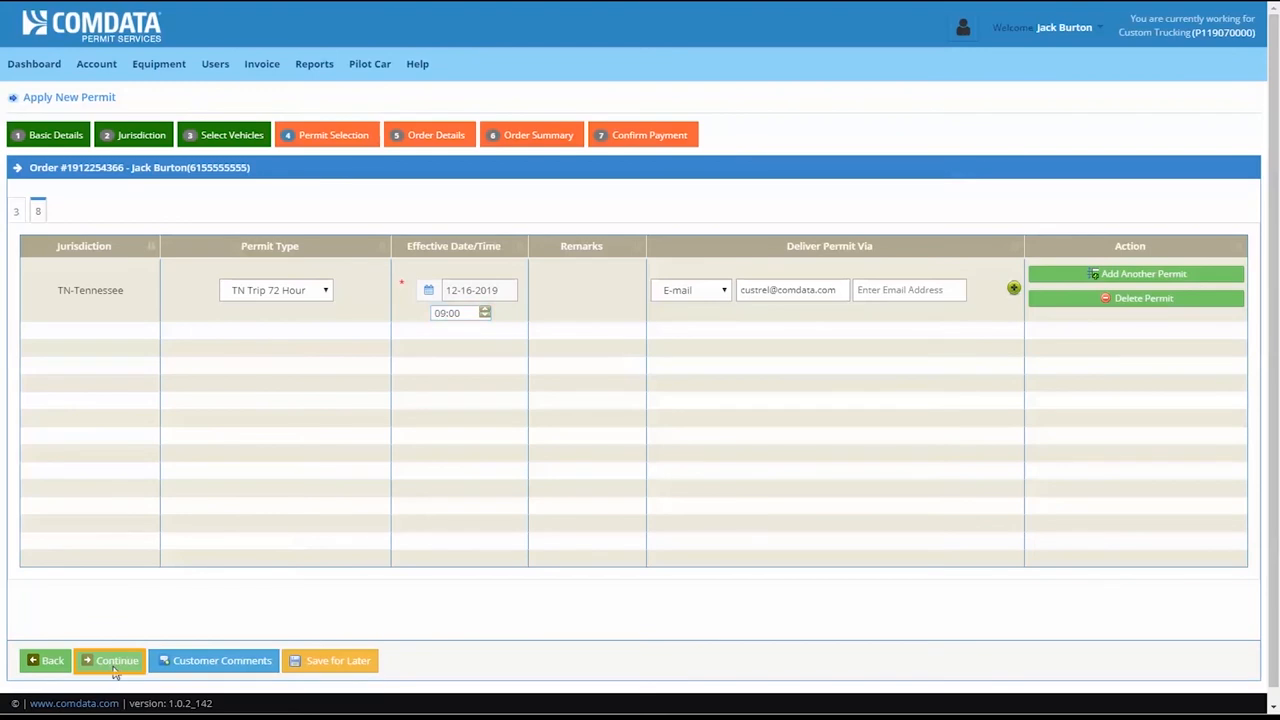
click(116, 660)
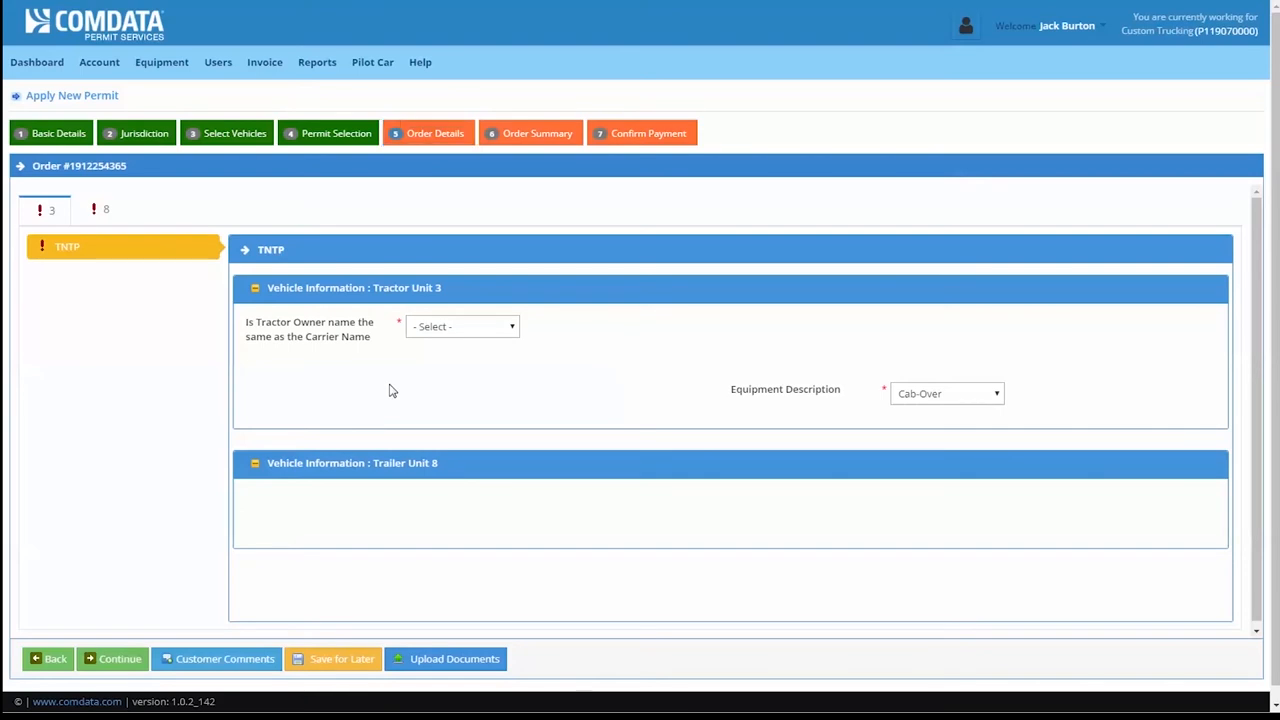
mouse_move(402, 336)
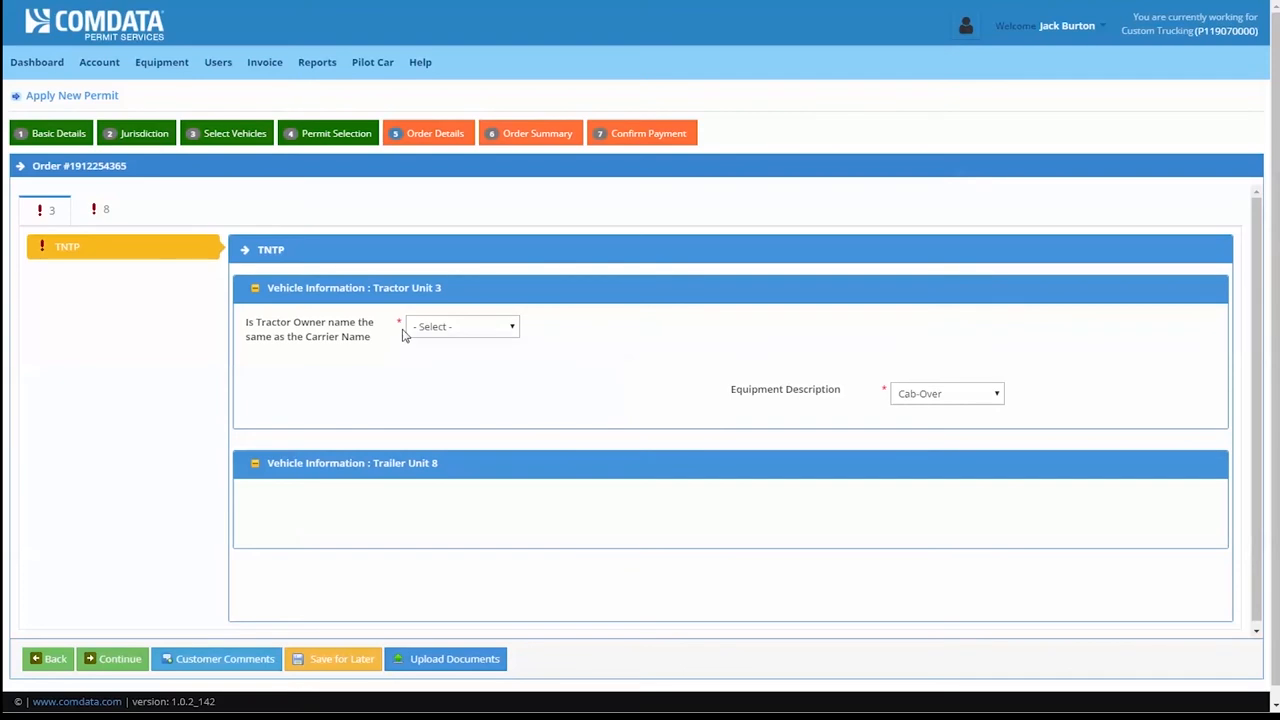
Answer YES that the tractor owner is the same as the carrier for unit 8.
click(460, 326)
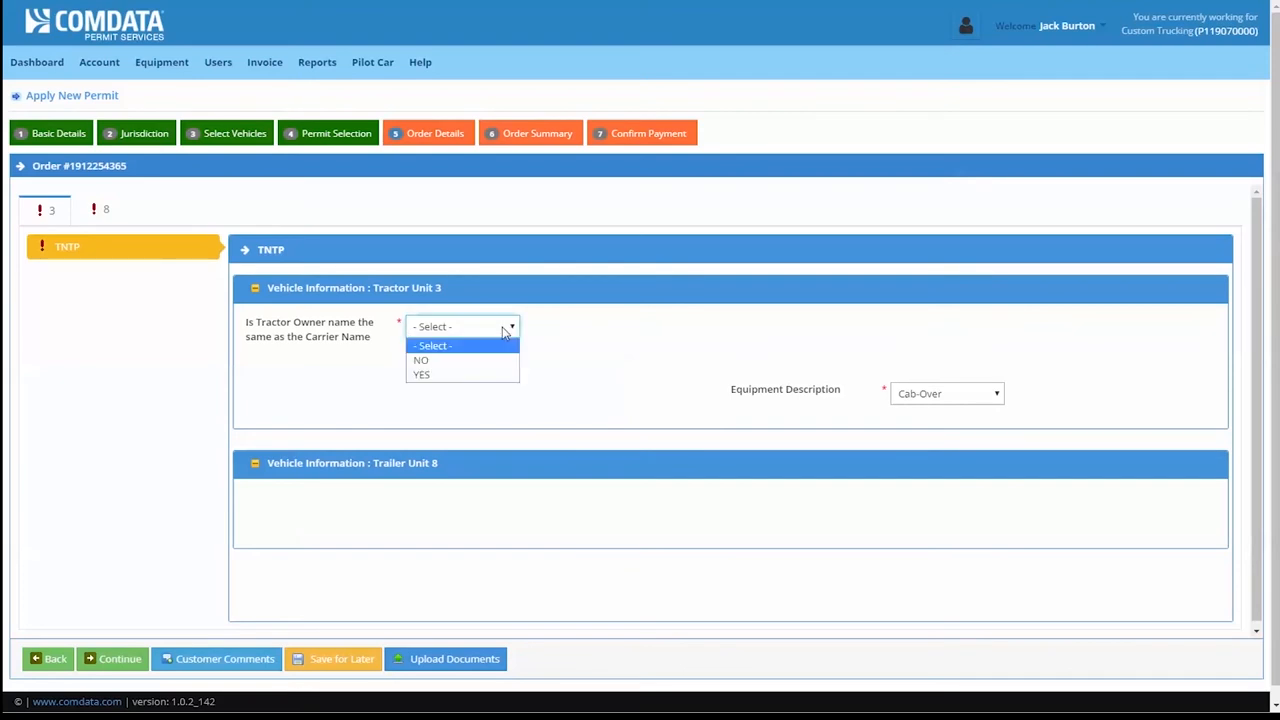
click(420, 374)
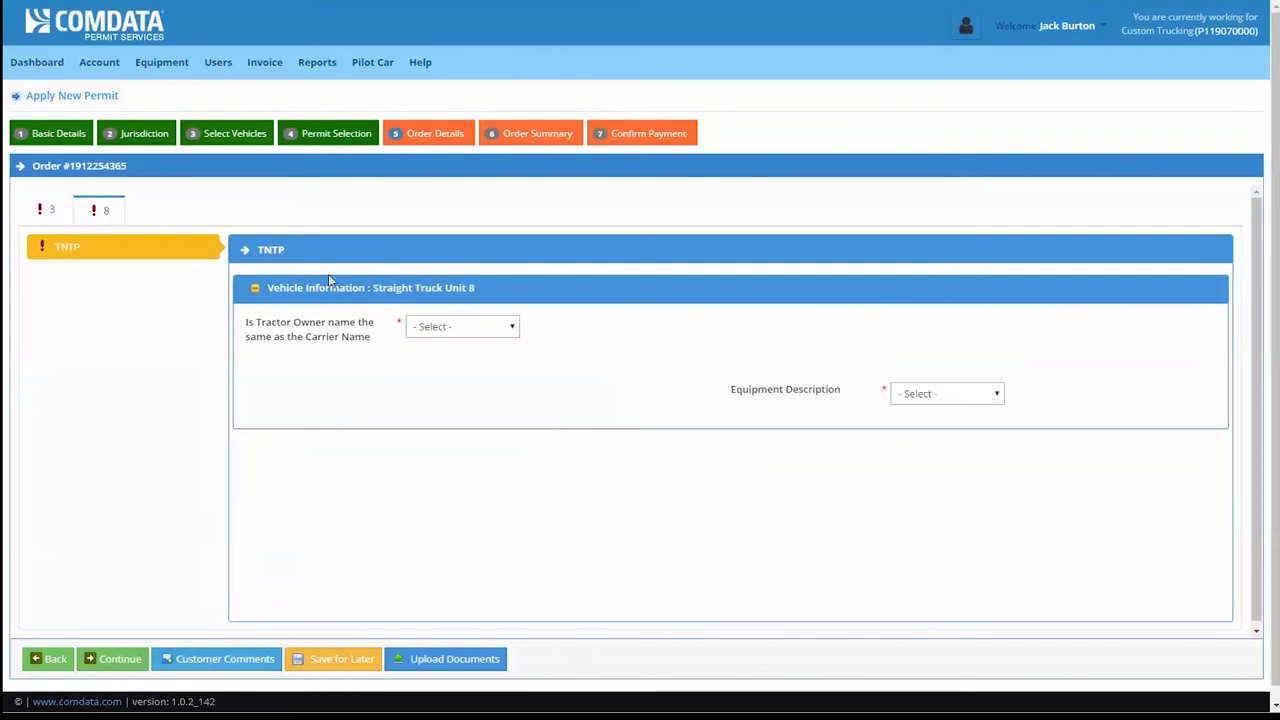
click(460, 326)
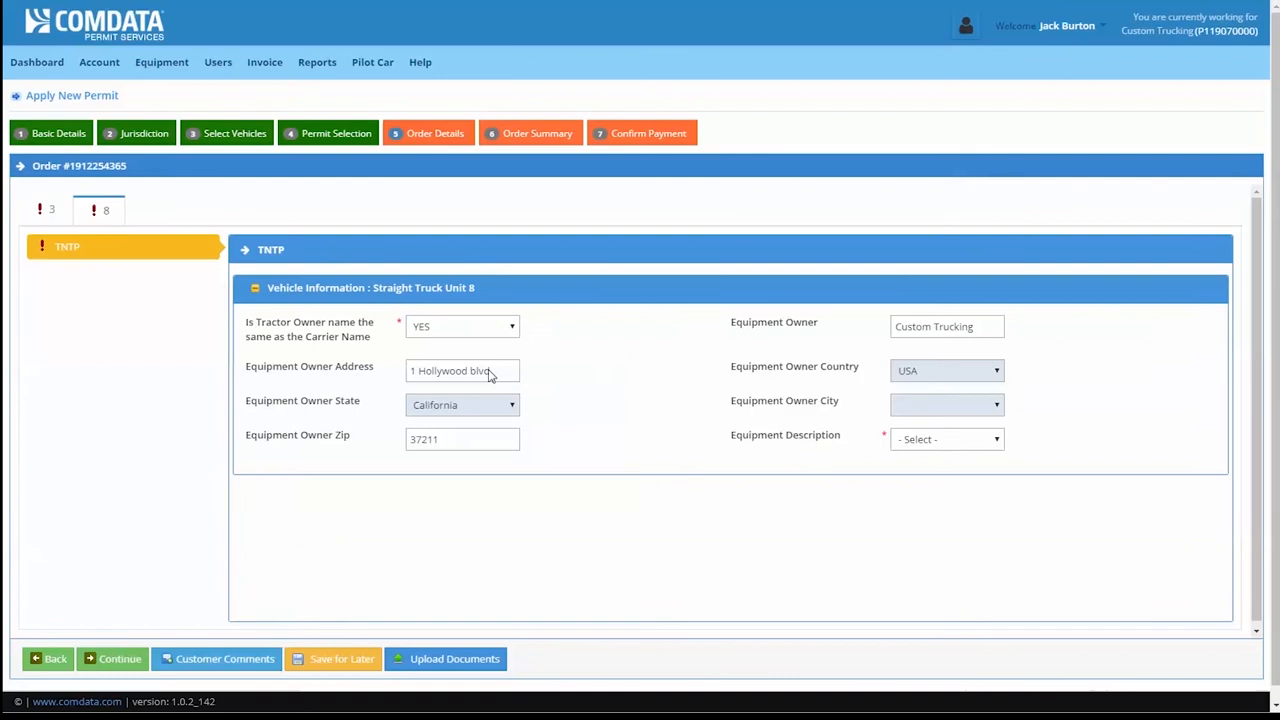
Describe unit 8's equipment as Conventional and bring up the document upload dialog.
click(944, 440)
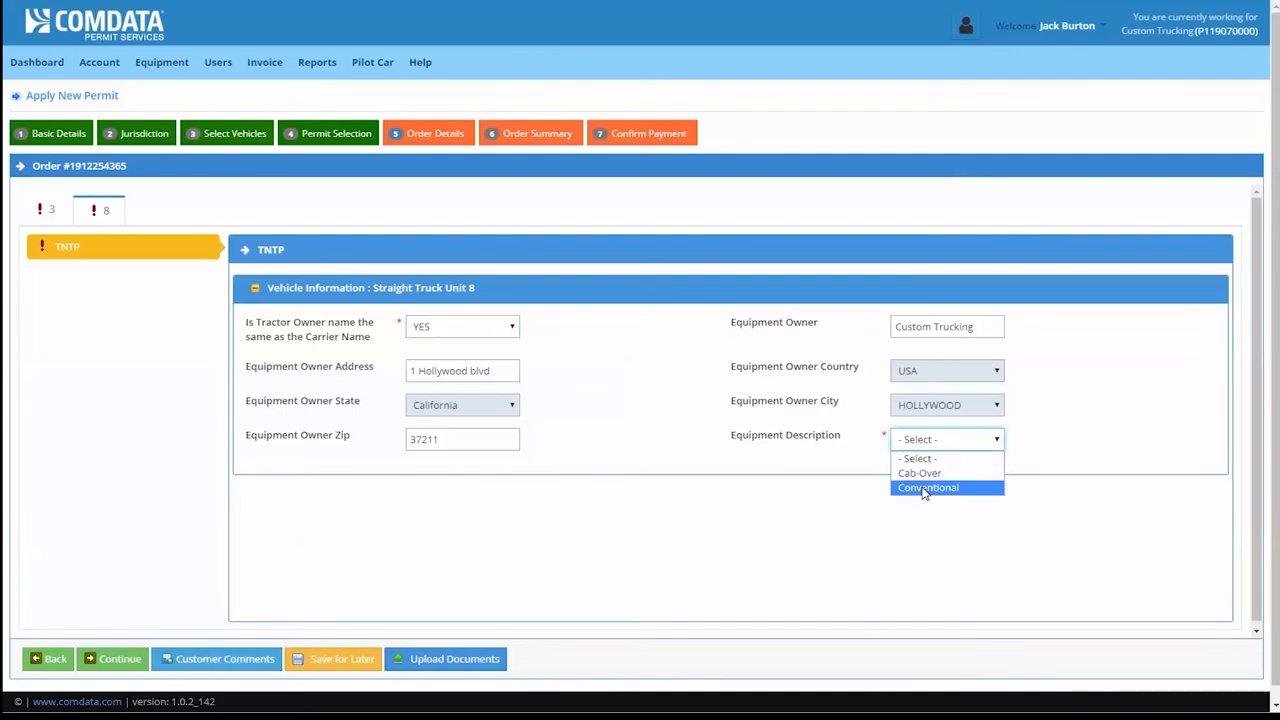
click(928, 488)
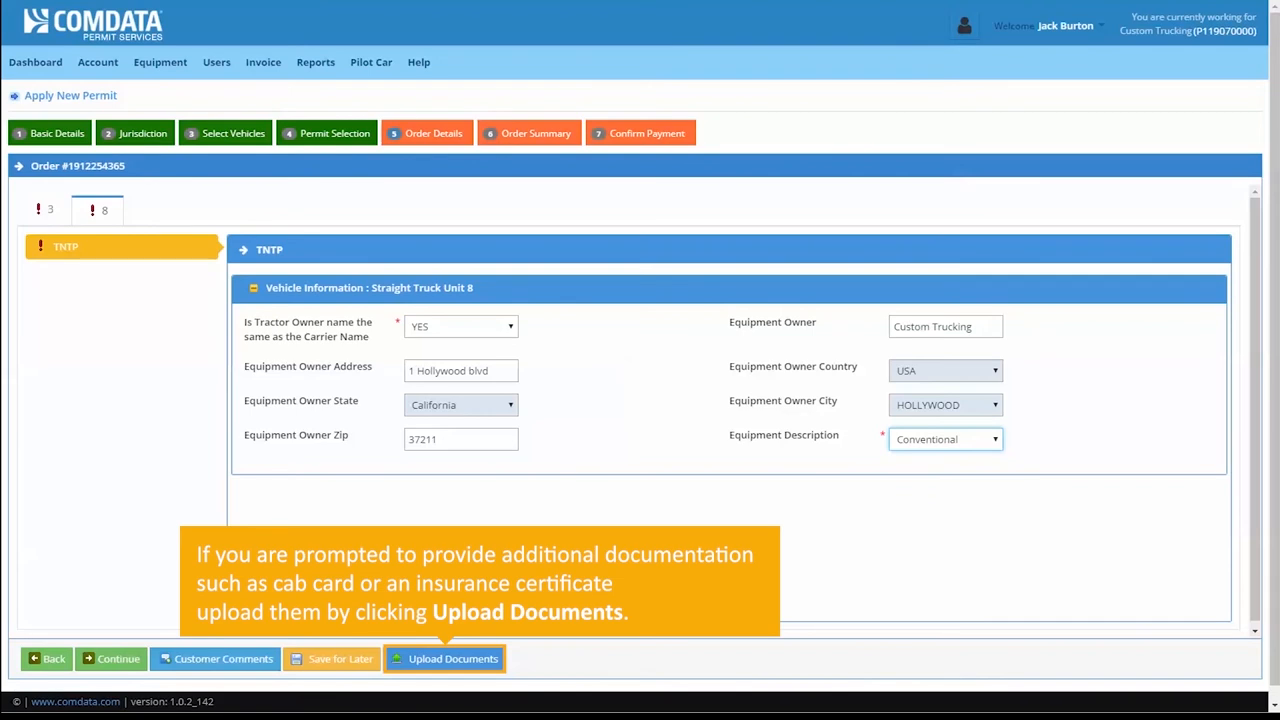
mouse_move(444, 658)
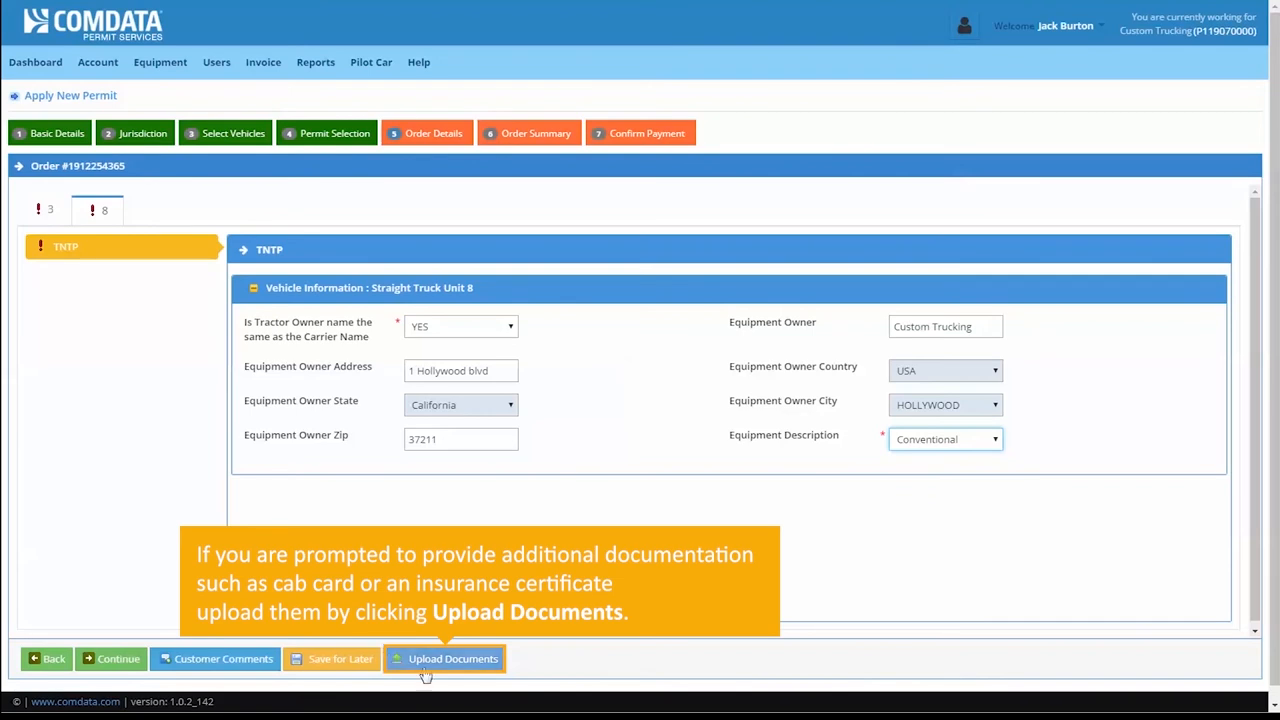
mouse_move(456, 676)
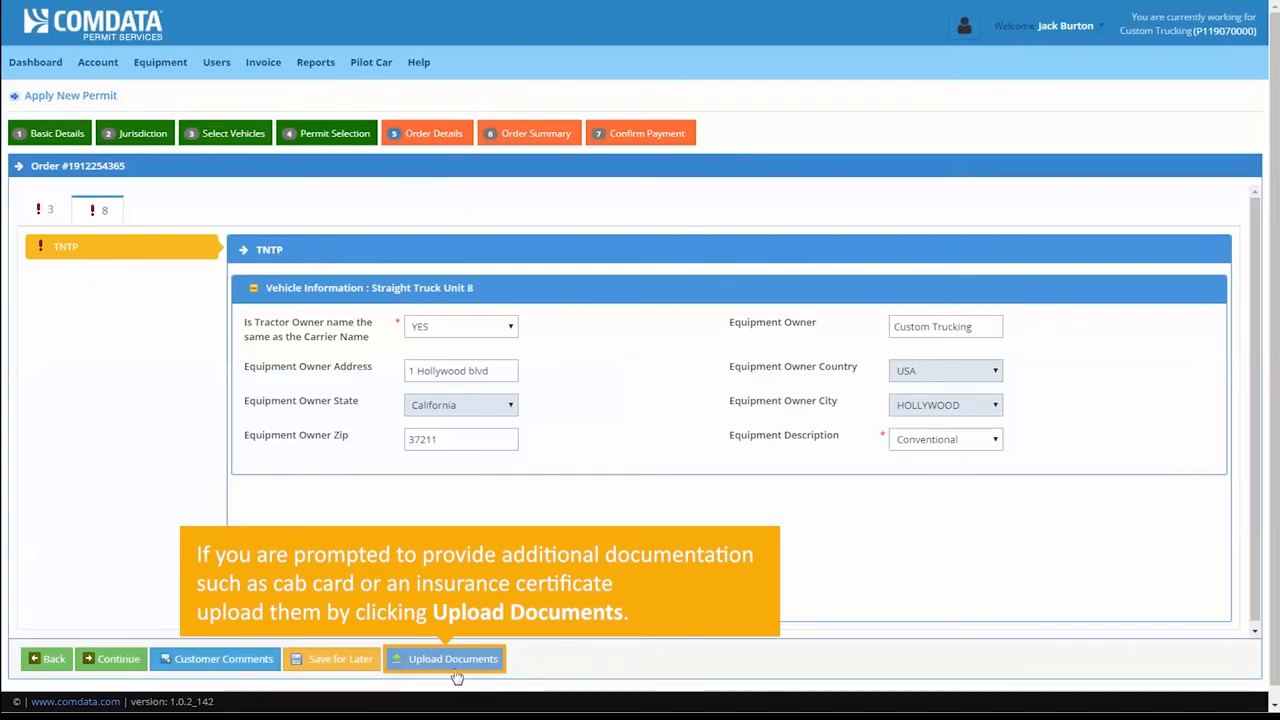
click(452, 658)
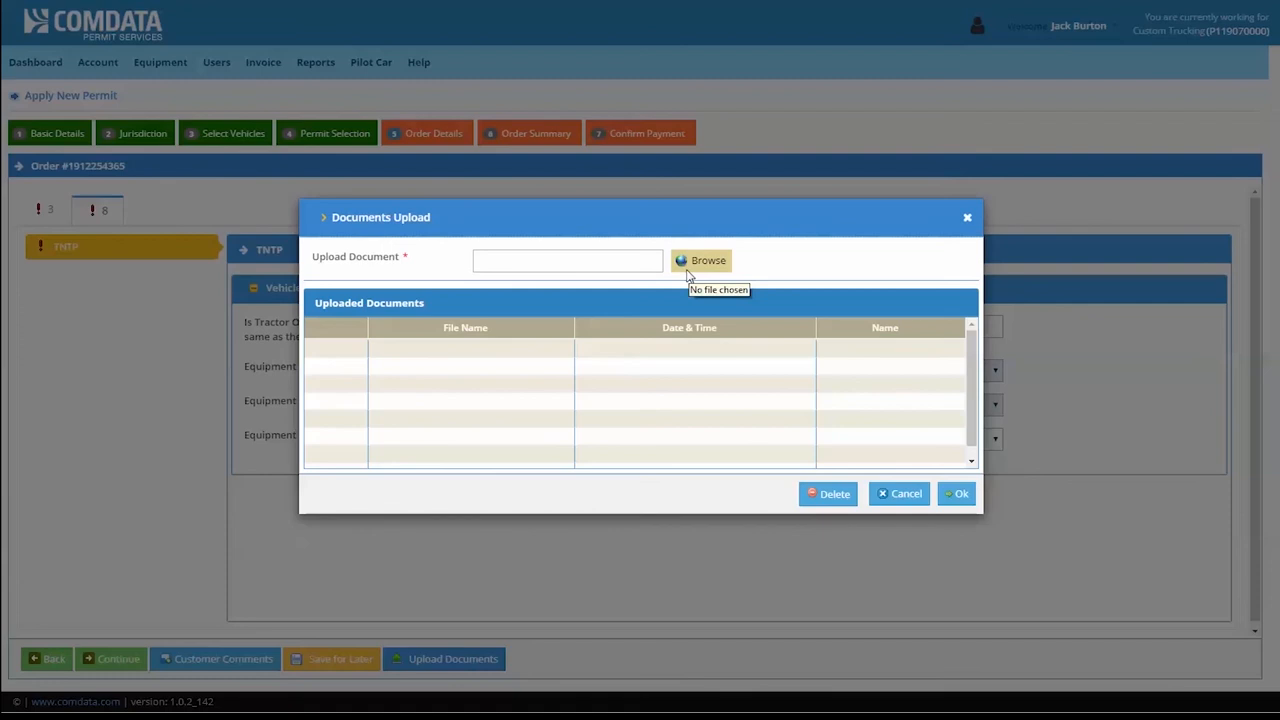
Upload Cab_Card.pdf to the order and continue to the order summary.
click(700, 260)
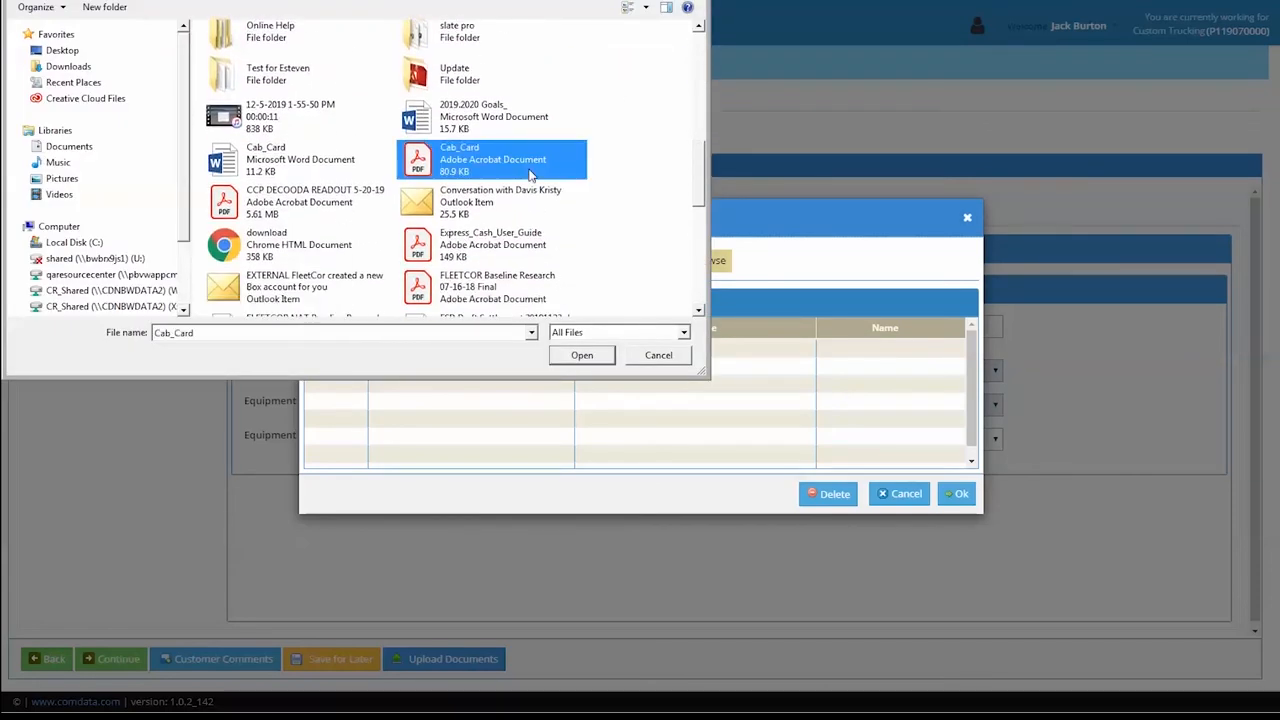
click(580, 356)
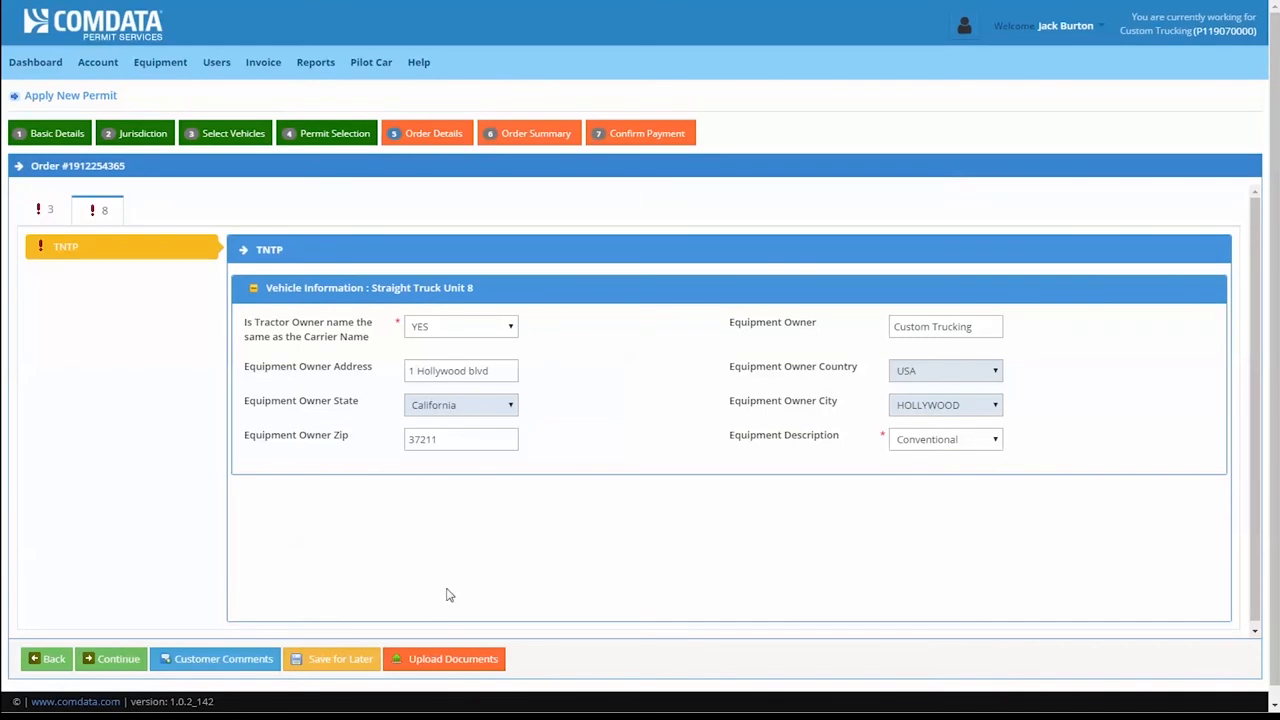
click(116, 658)
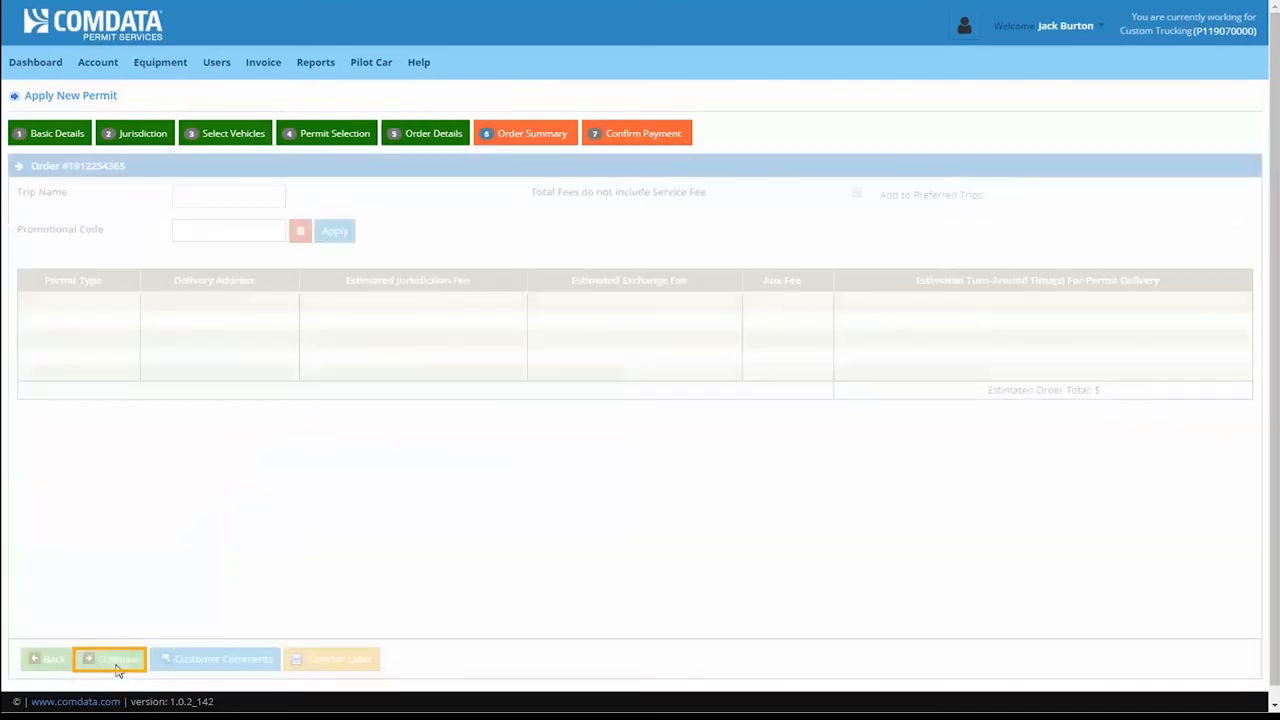
Name the trip, mark it as a preferred trip and proceed to the order terms.
click(110, 658)
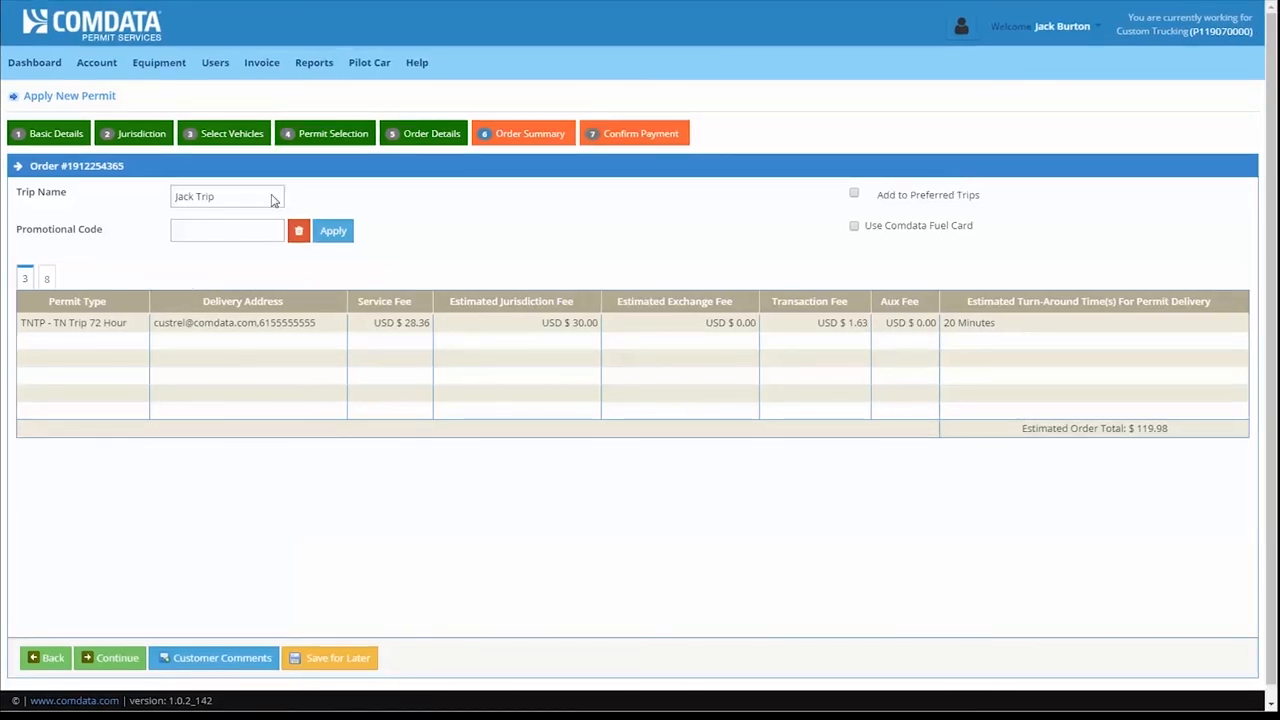
mouse_move(228, 196)
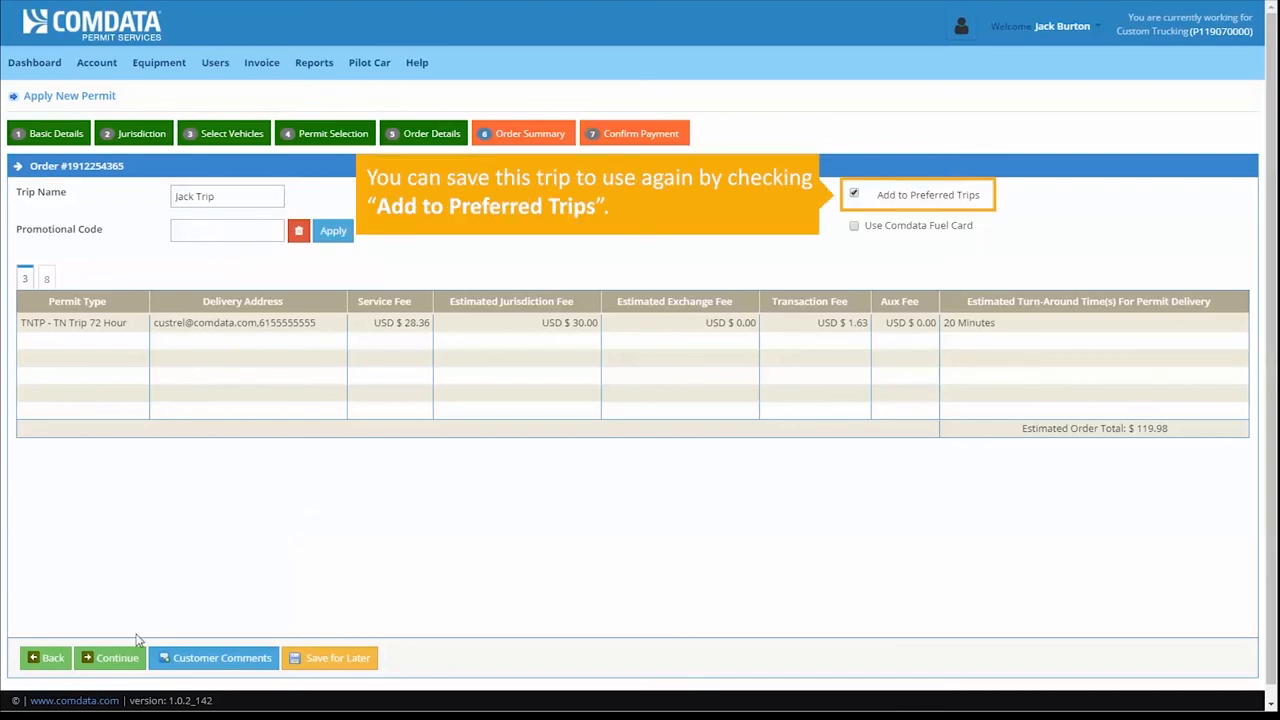
click(116, 656)
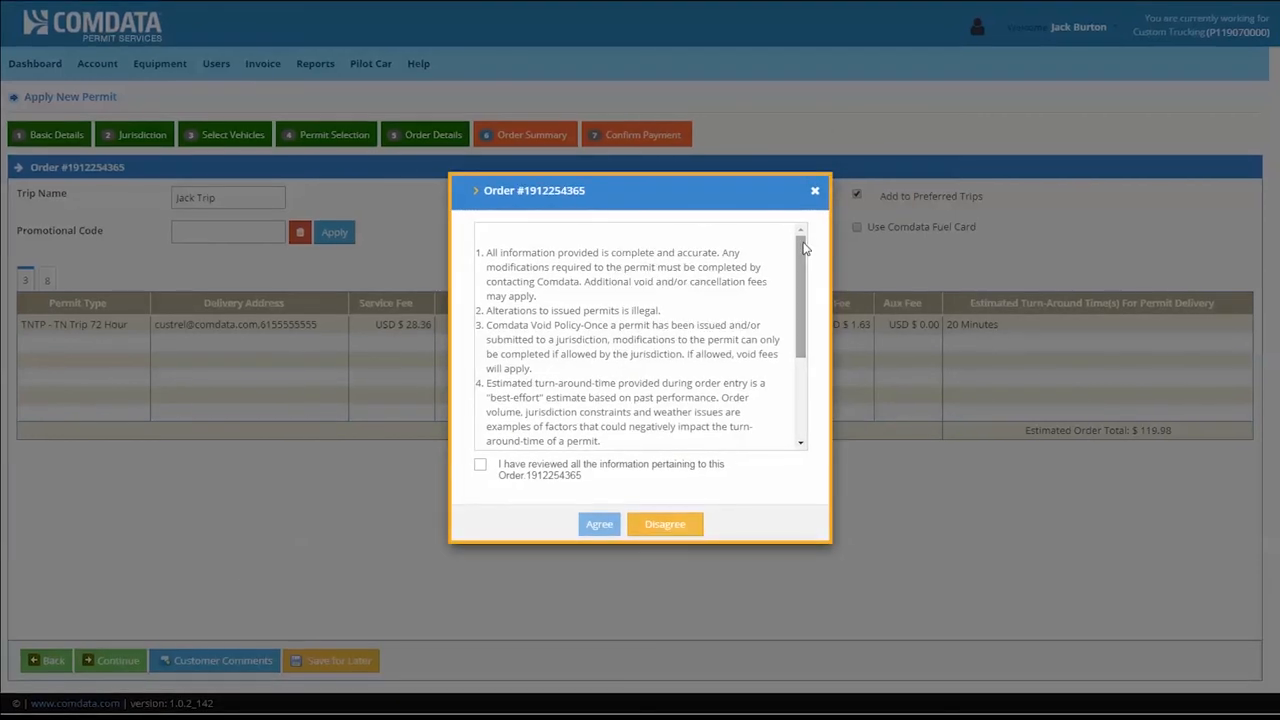
Confirm 'I have reviewed all the information' and agree to the order terms to reach payment.
scroll(down, 3)
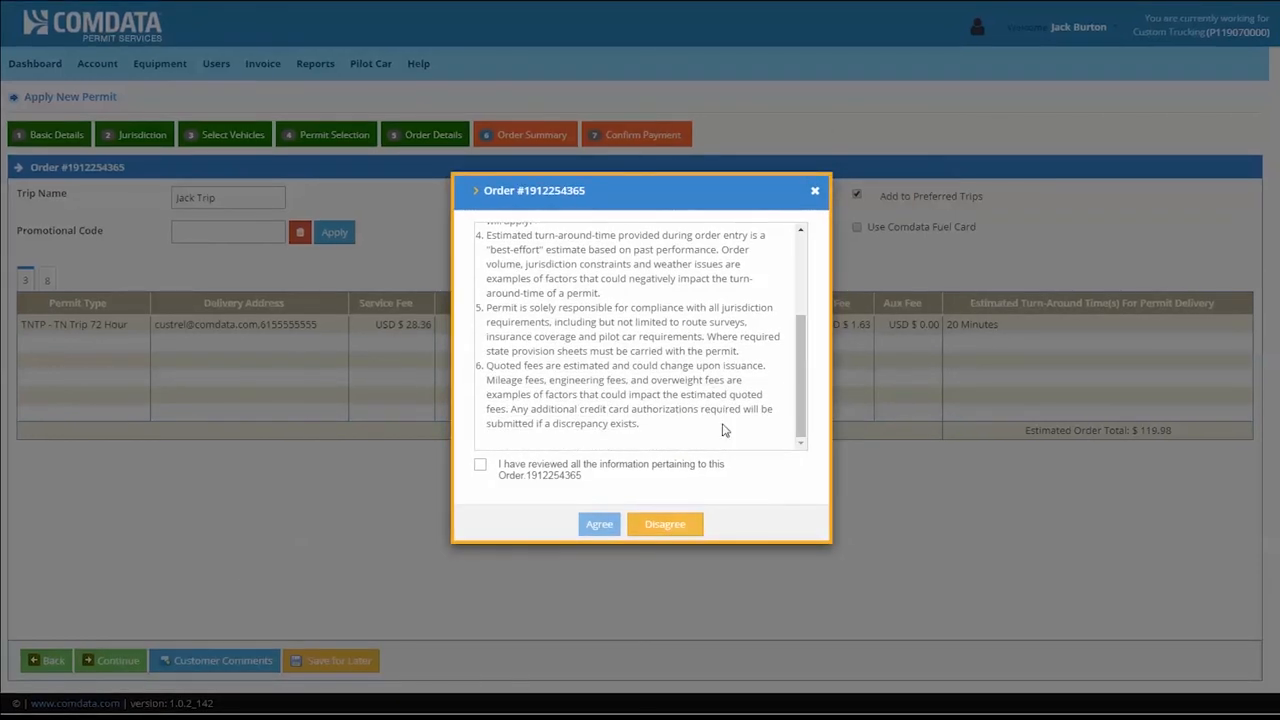
click(480, 464)
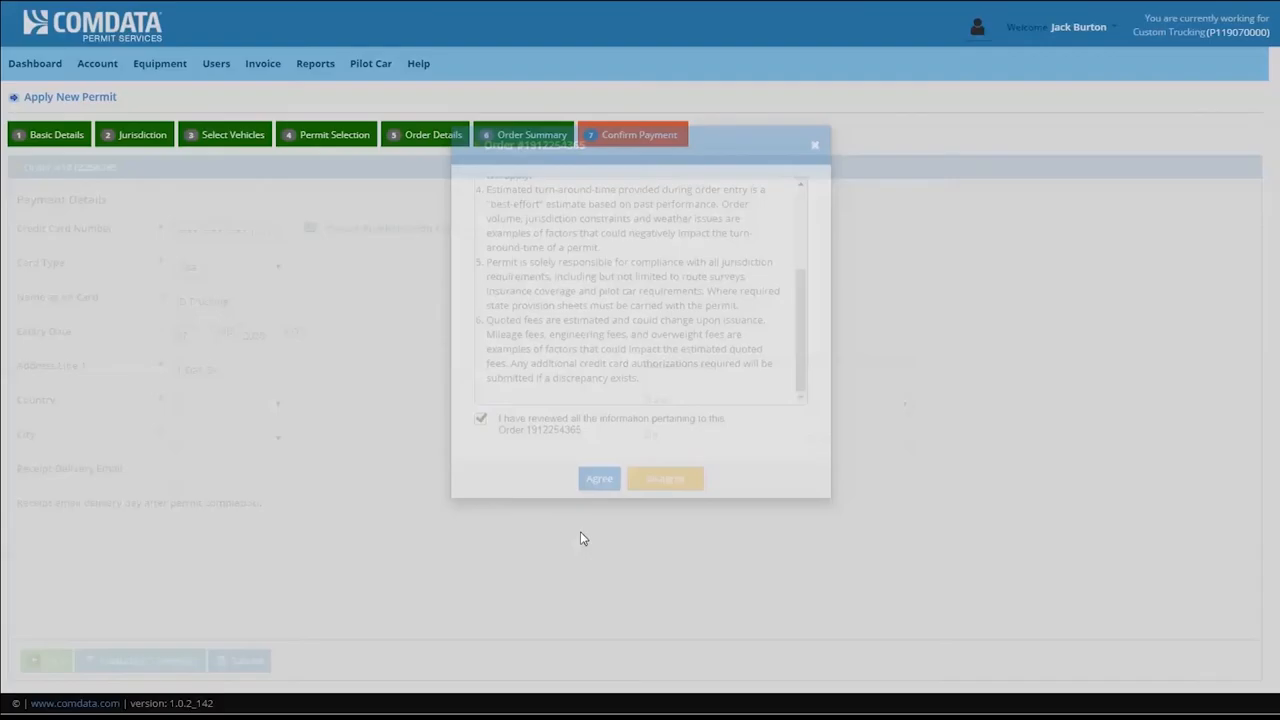
click(598, 478)
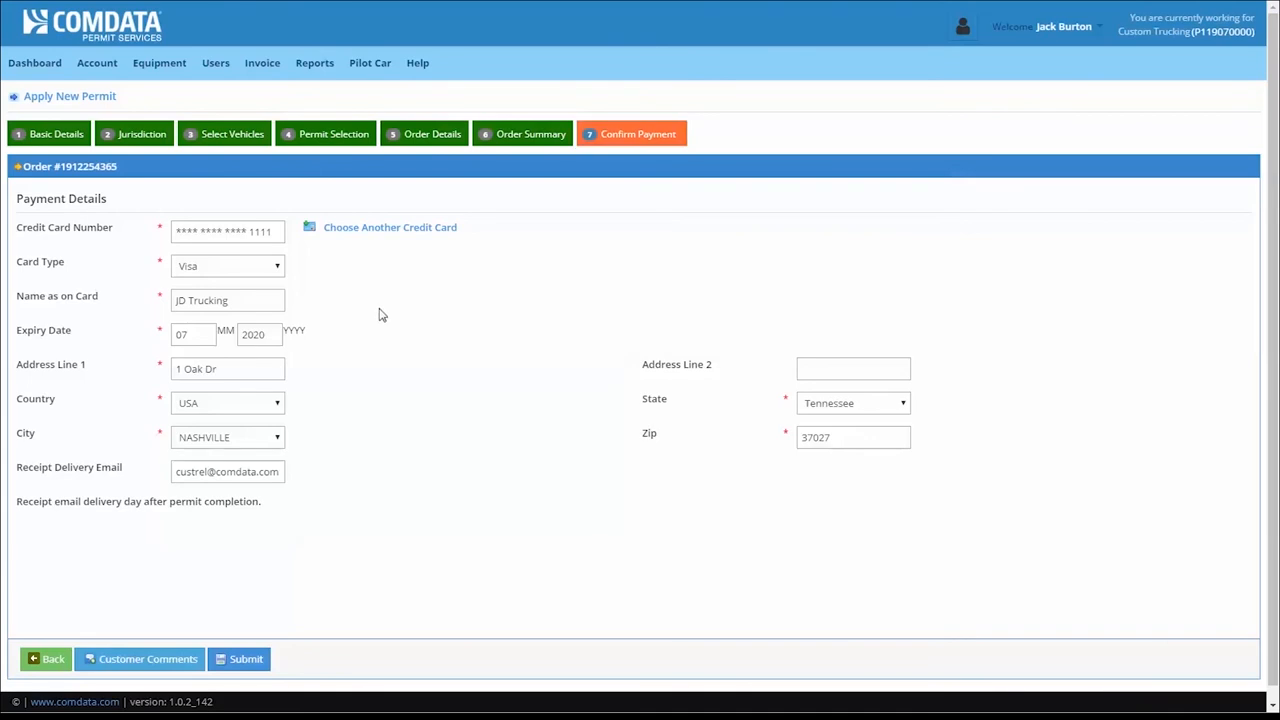
mouse_move(362, 304)
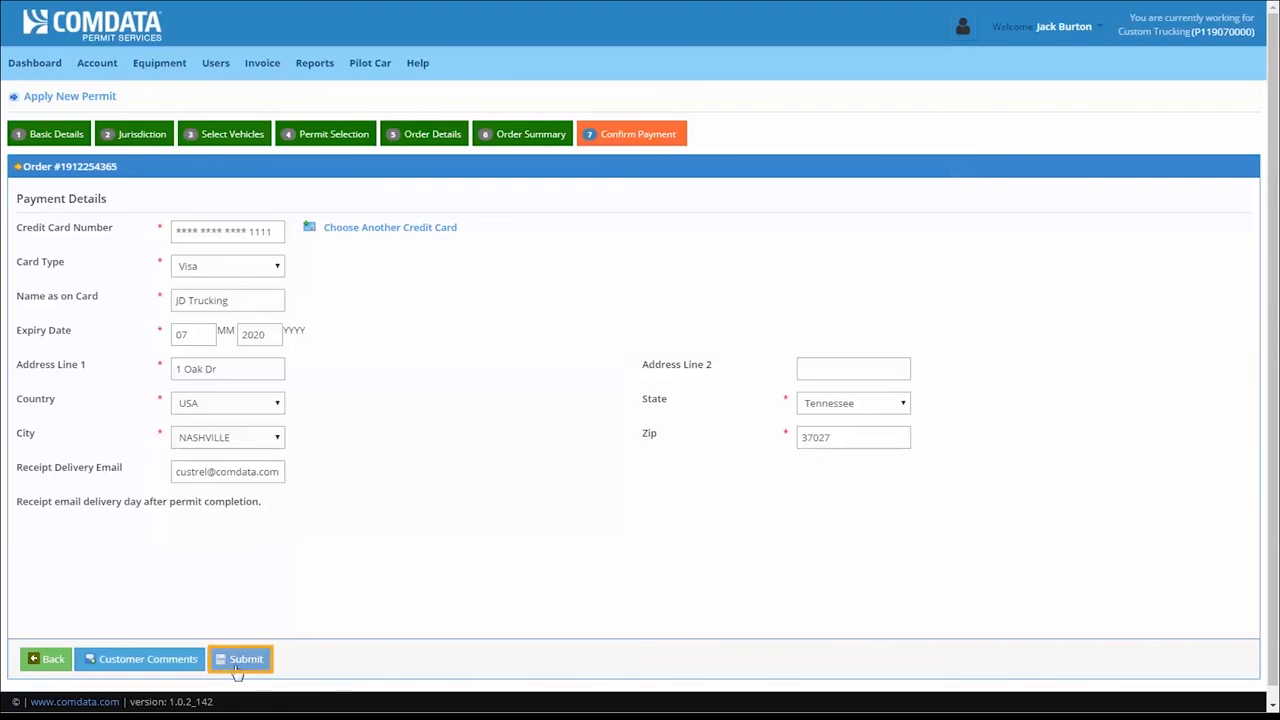
Submit the order's payment using the stored Visa card and billing address.
click(244, 660)
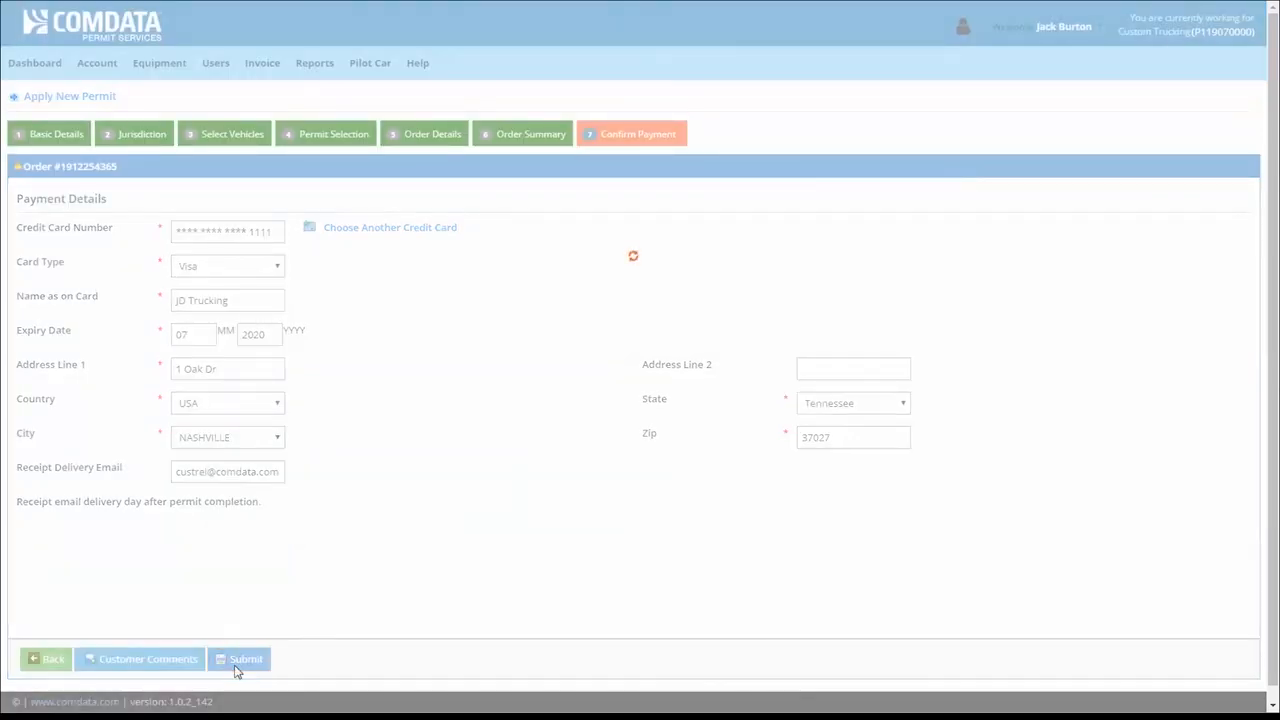
click(244, 660)
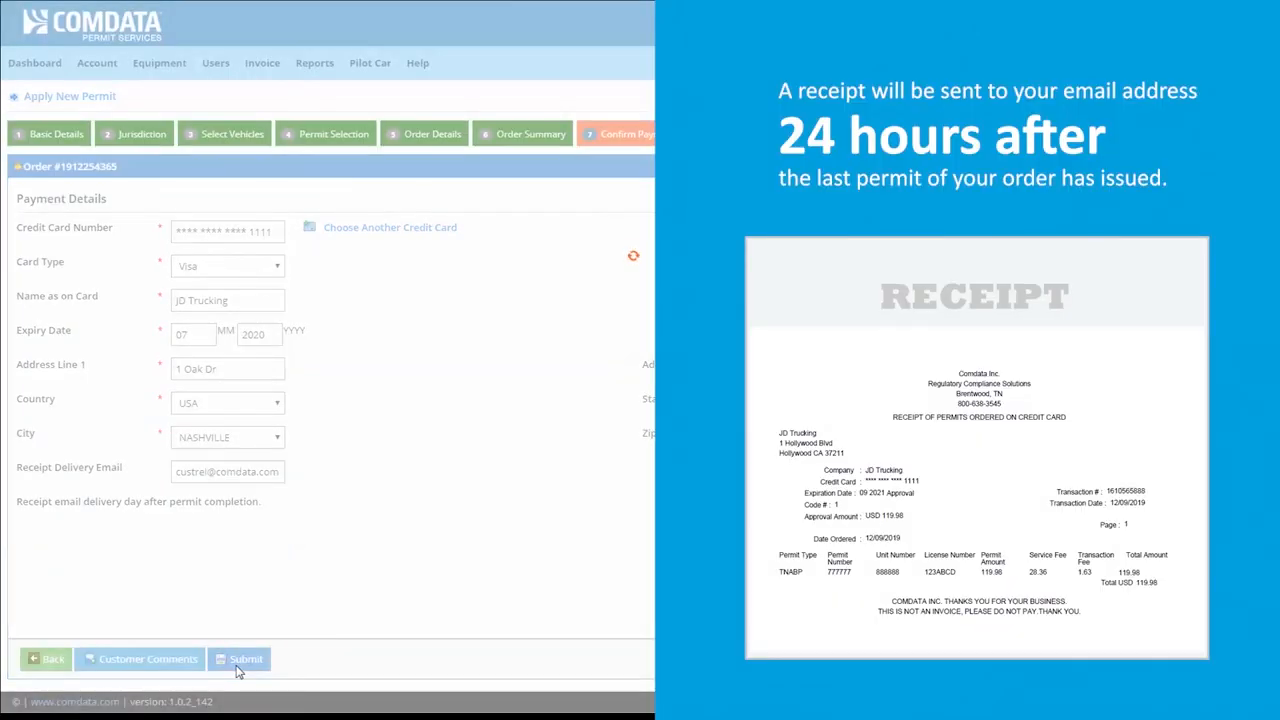
click(244, 658)
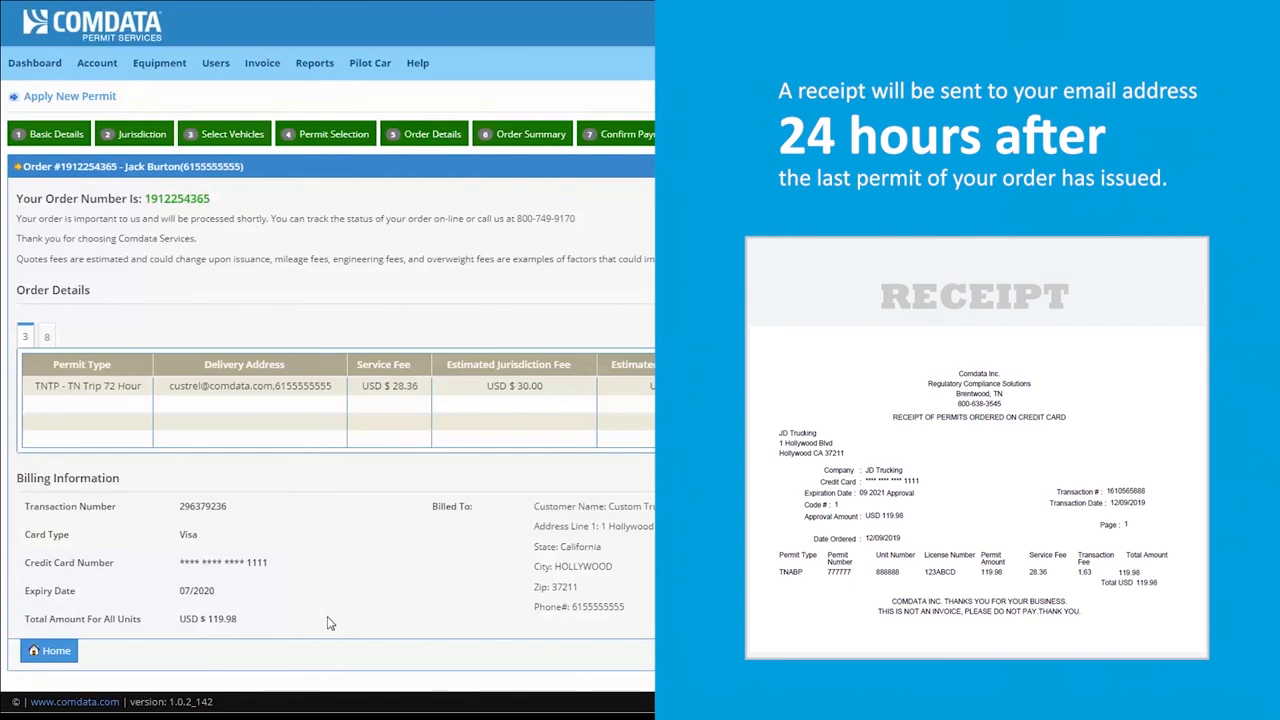
mouse_move(358, 318)
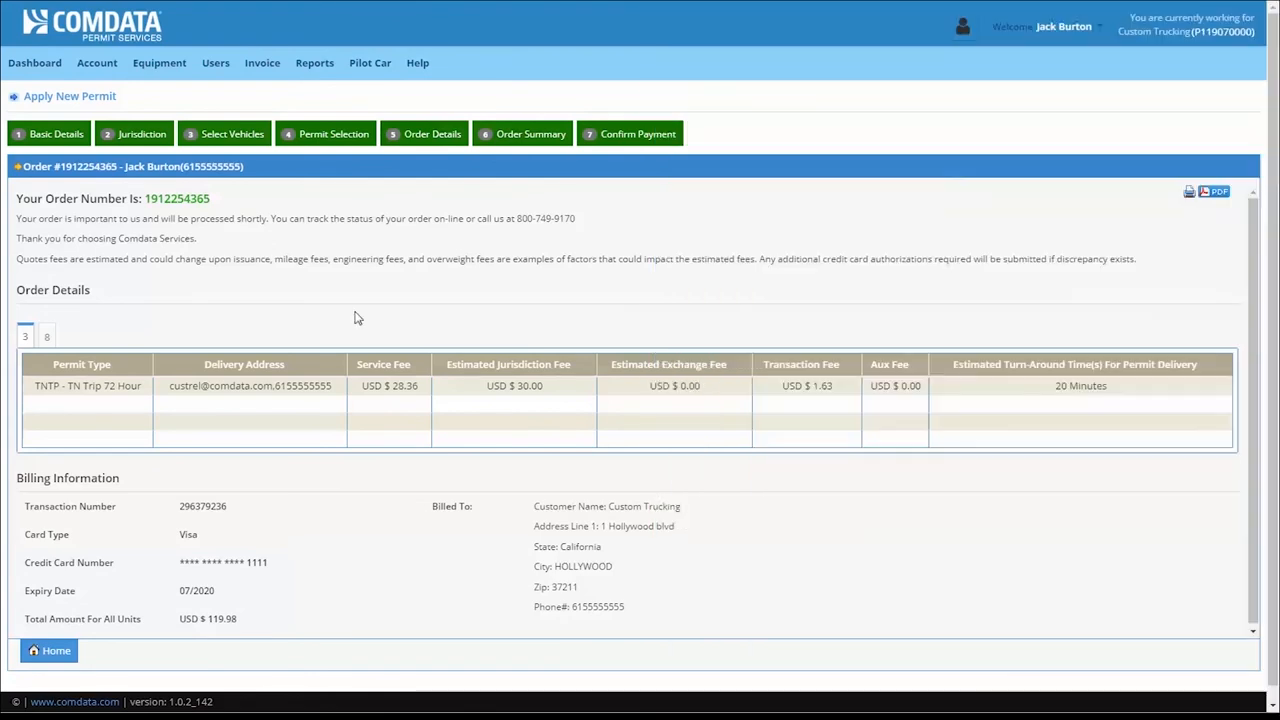
mouse_move(24, 336)
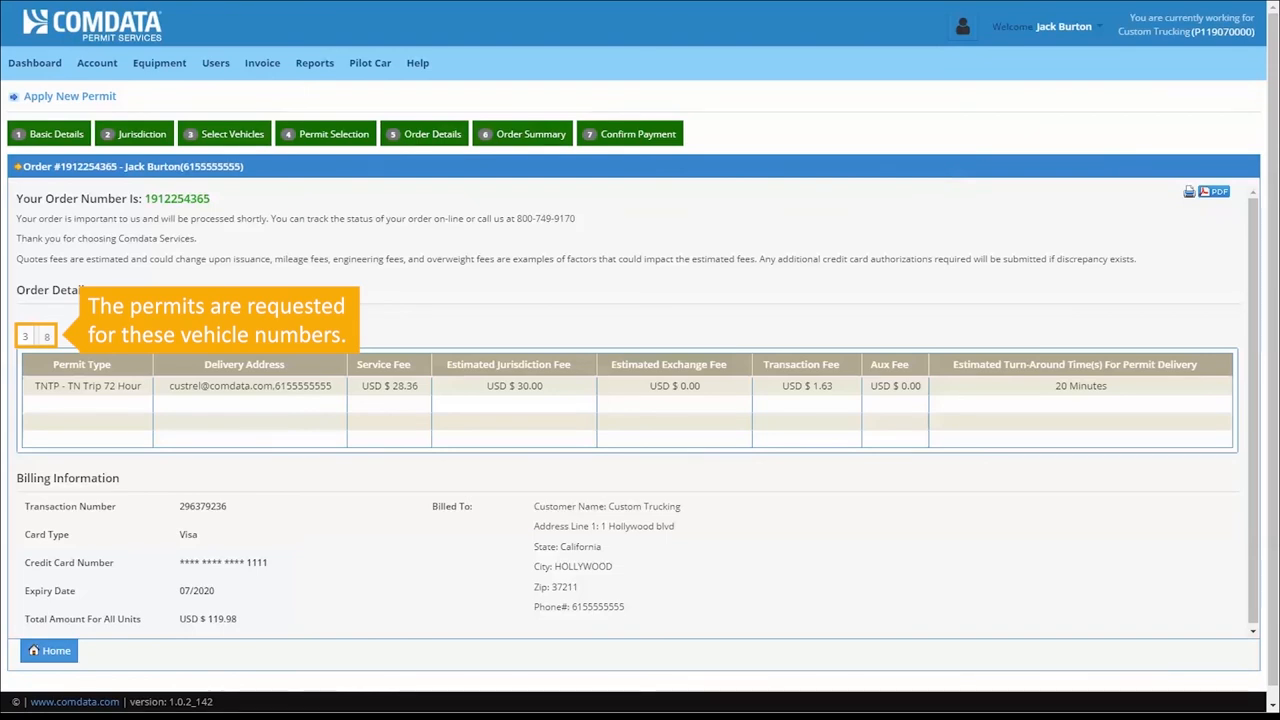
mouse_move(308, 364)
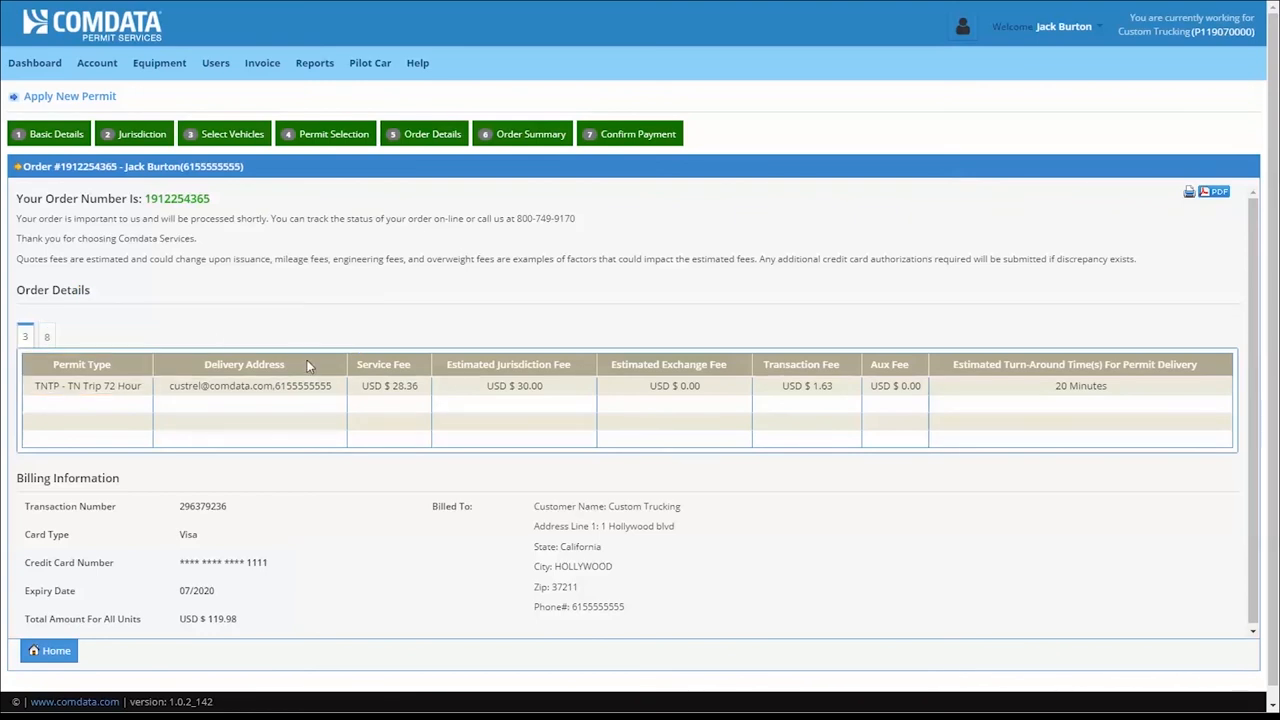
mouse_move(358, 344)
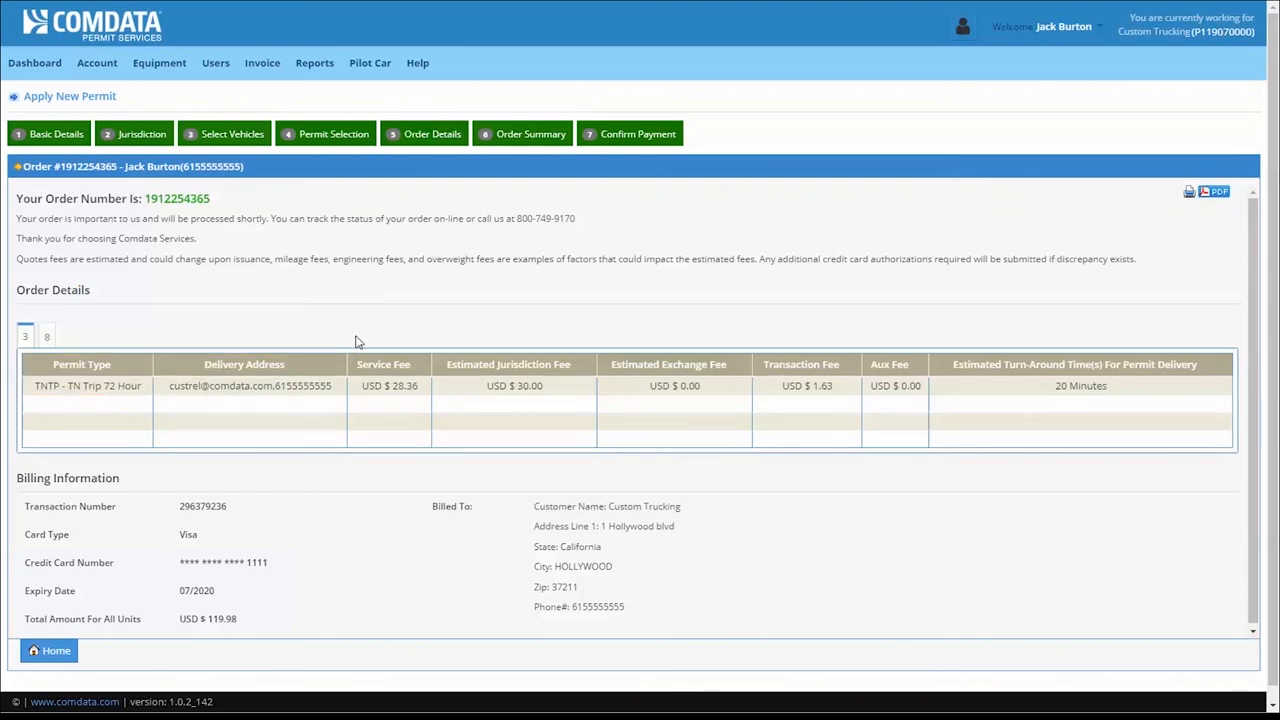